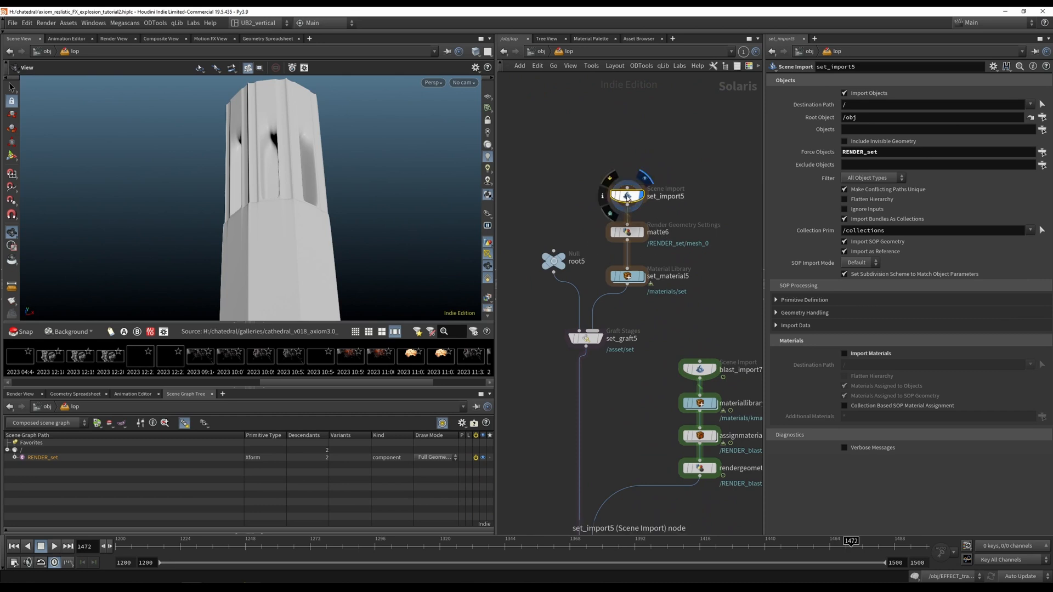
# Step: Review set_material5 and set_graft5, then set graftstages7's destination path to asset/blast
pyautogui.click(627, 231)
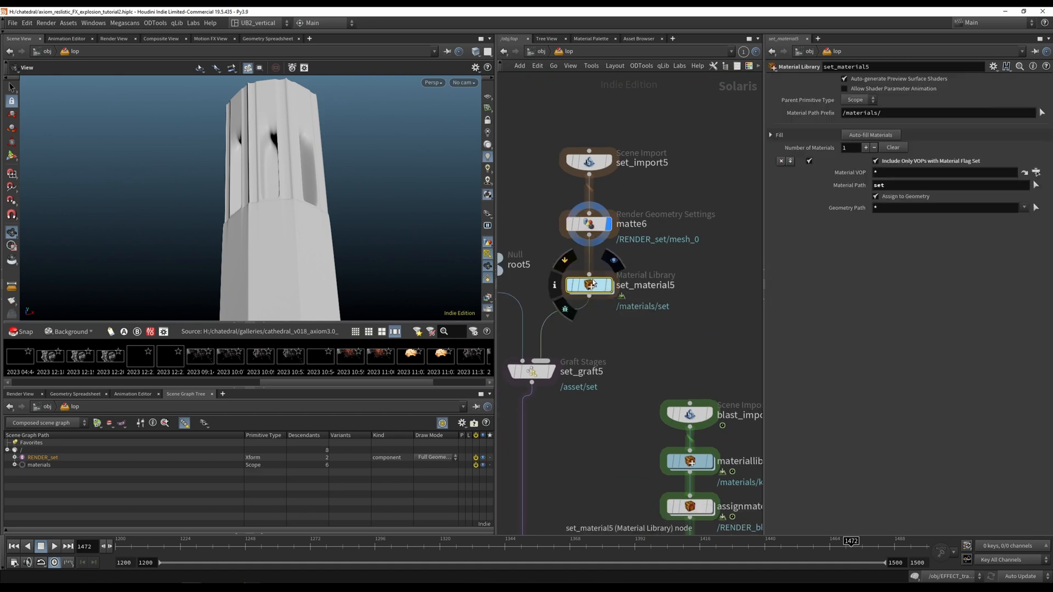
pyautogui.click(589, 285)
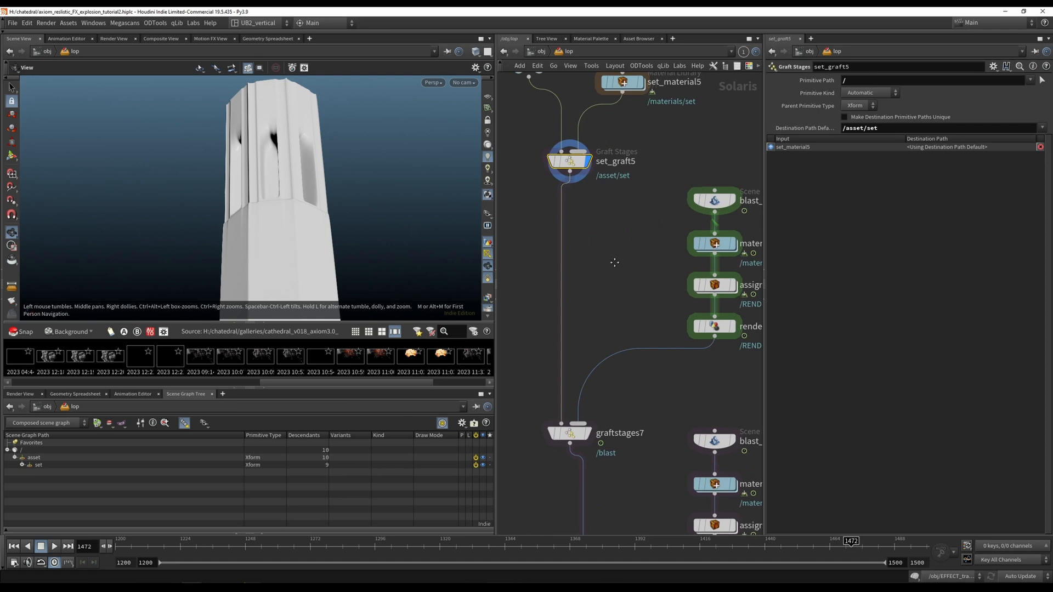
pyautogui.click(571, 431)
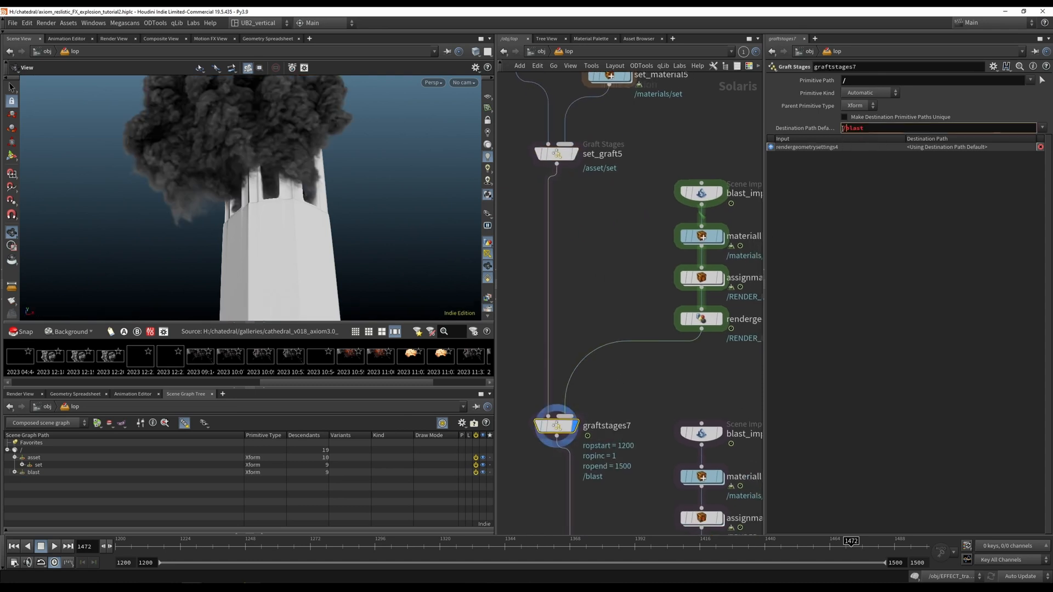
pyautogui.write('asset/blast')
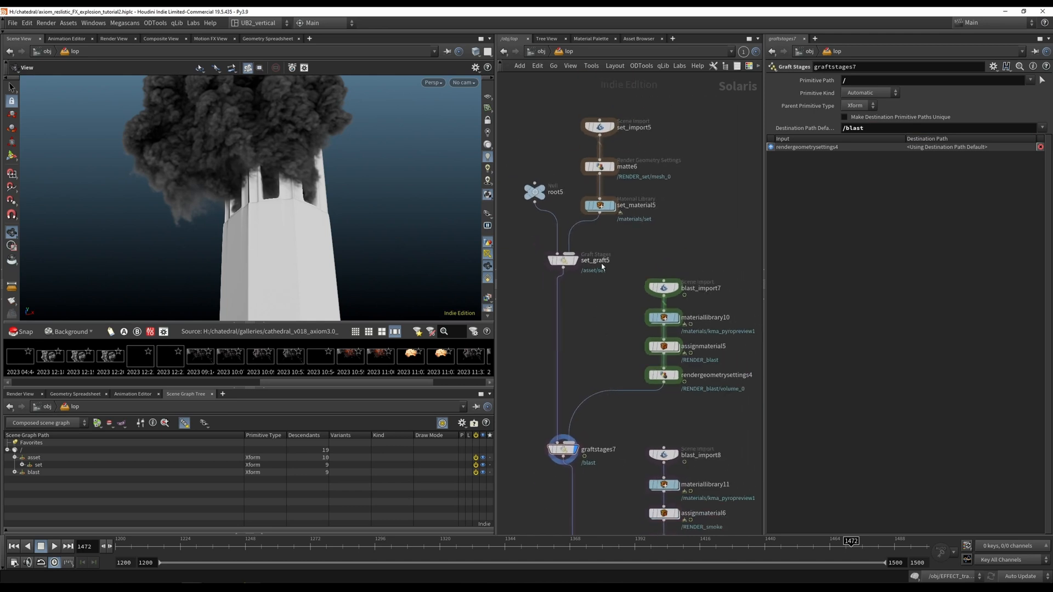
# Step: Confirm matte6's Holdout Mode is Matte, preview graftstages7 in Karma, then select set_import5
pyautogui.click(597, 166)
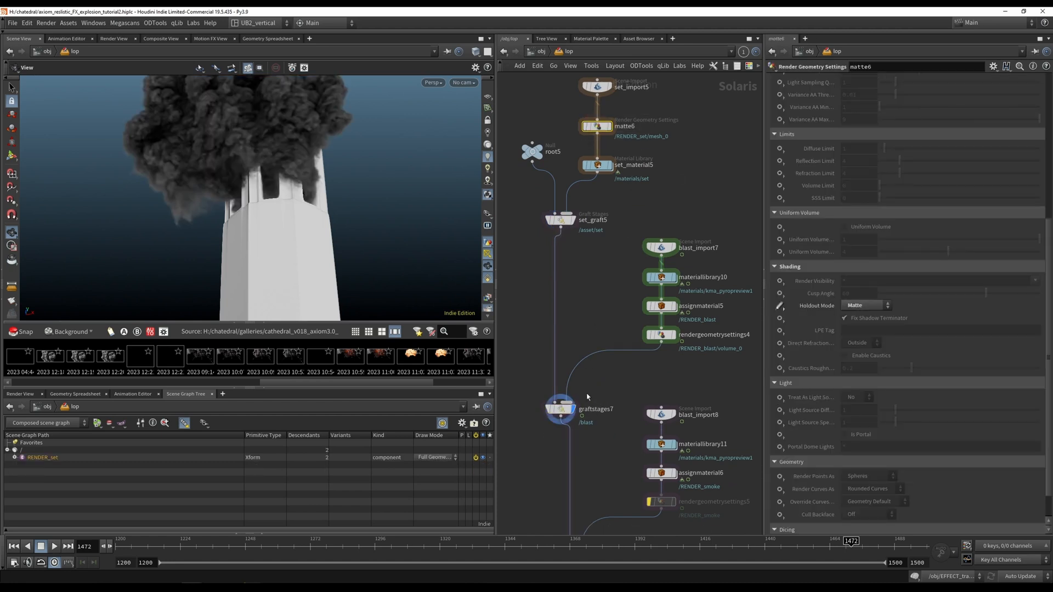
pyautogui.click(559, 408)
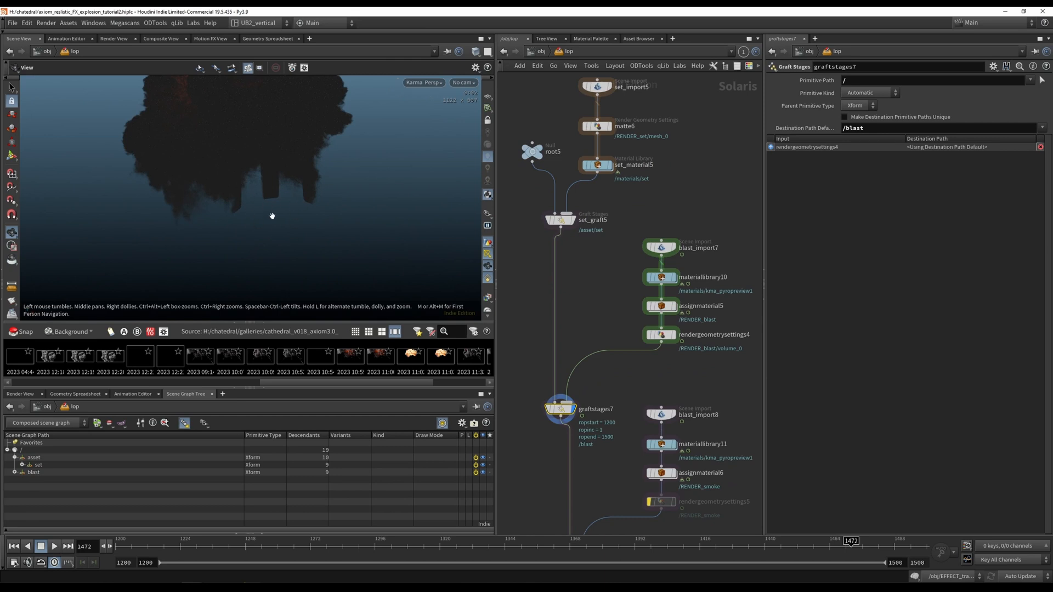
pyautogui.moveTo(566, 131)
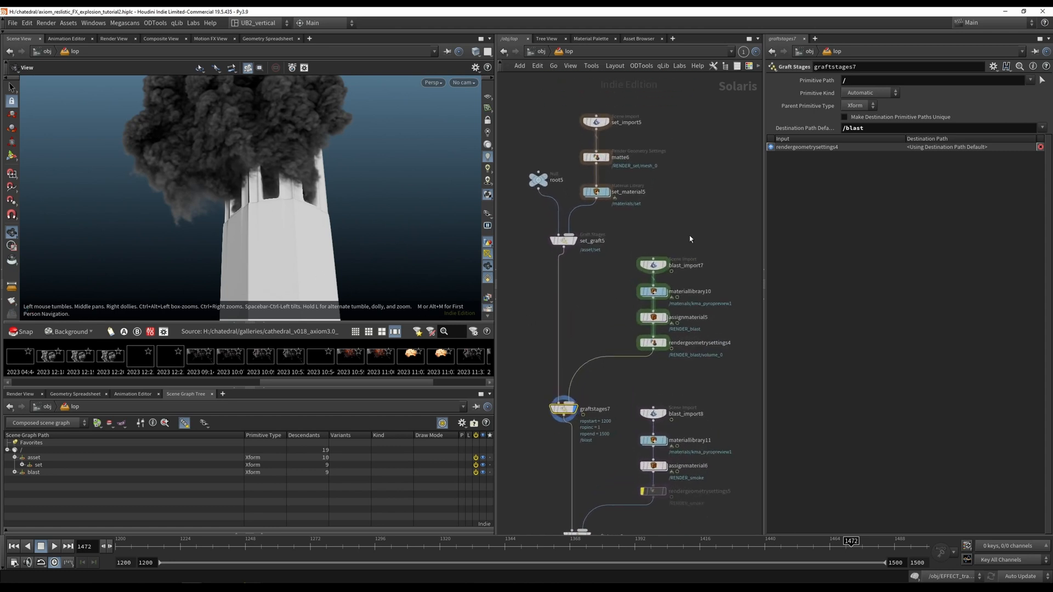
pyautogui.click(596, 121)
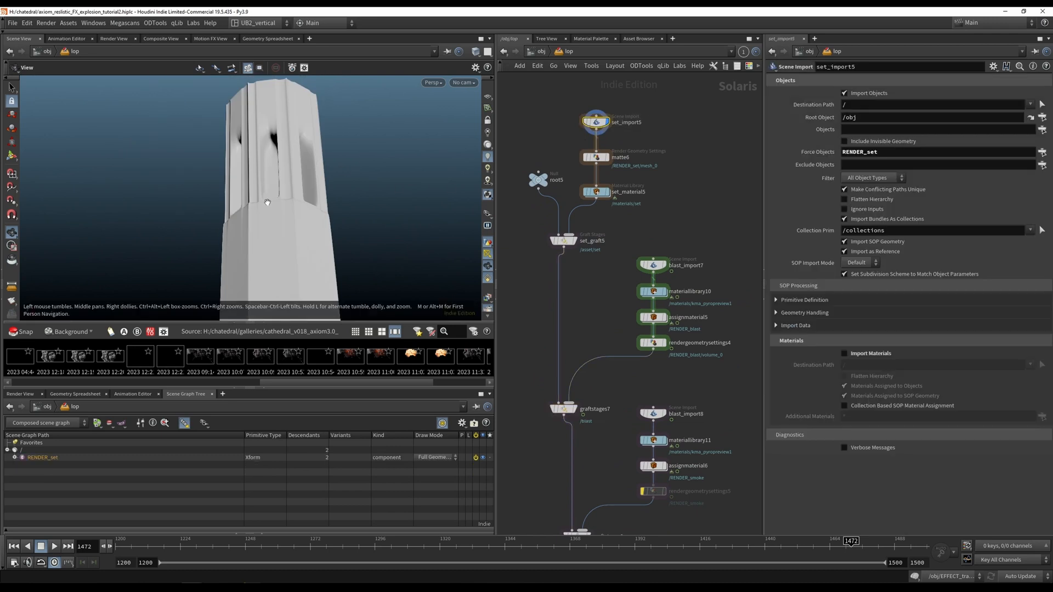
pyautogui.moveTo(285, 223)
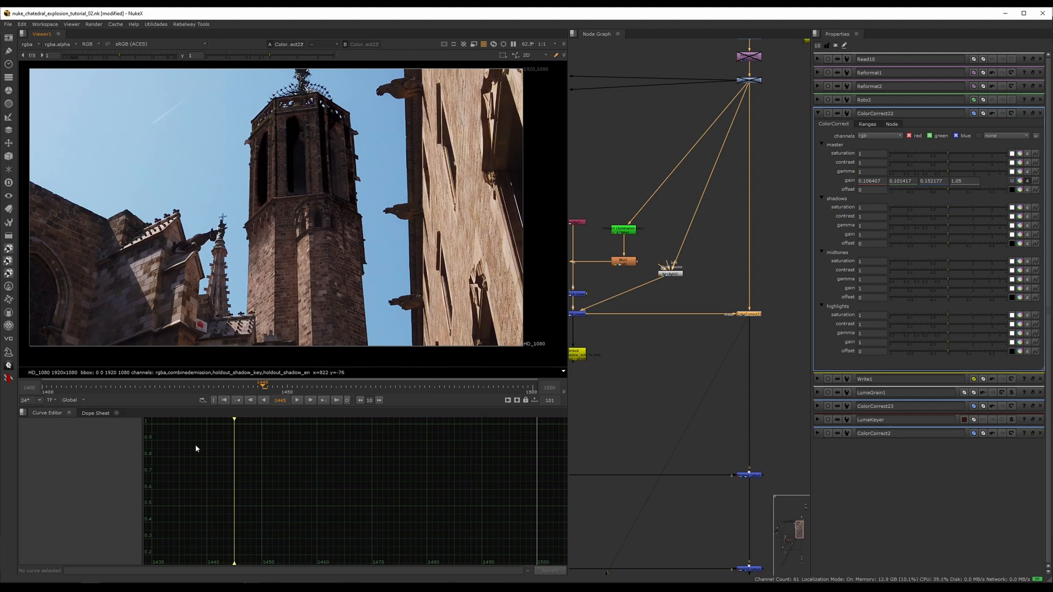
pyautogui.moveTo(297, 224)
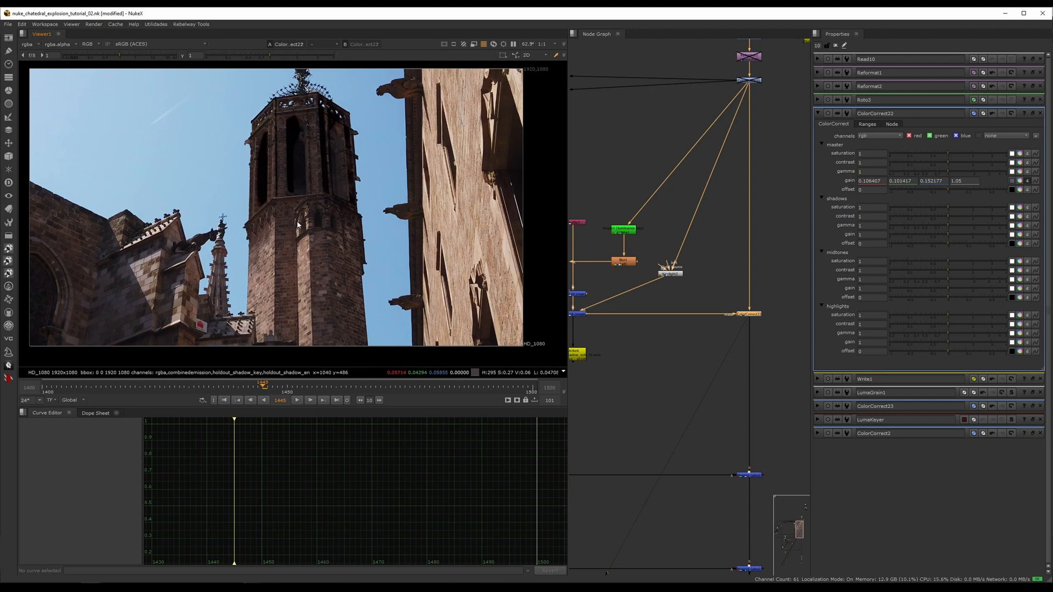
pyautogui.moveTo(302, 196)
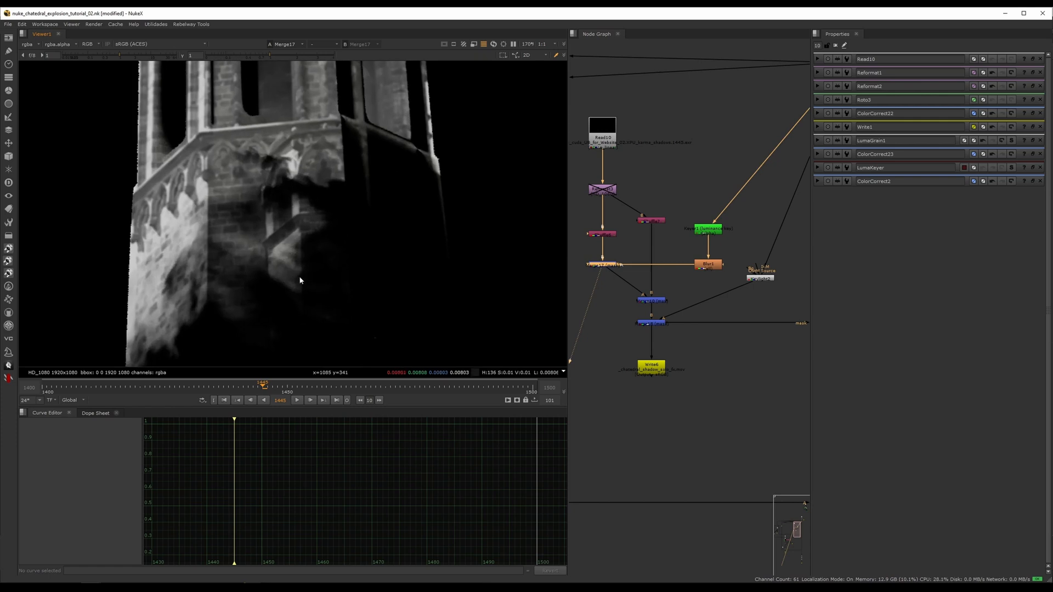
pyautogui.moveTo(290, 206)
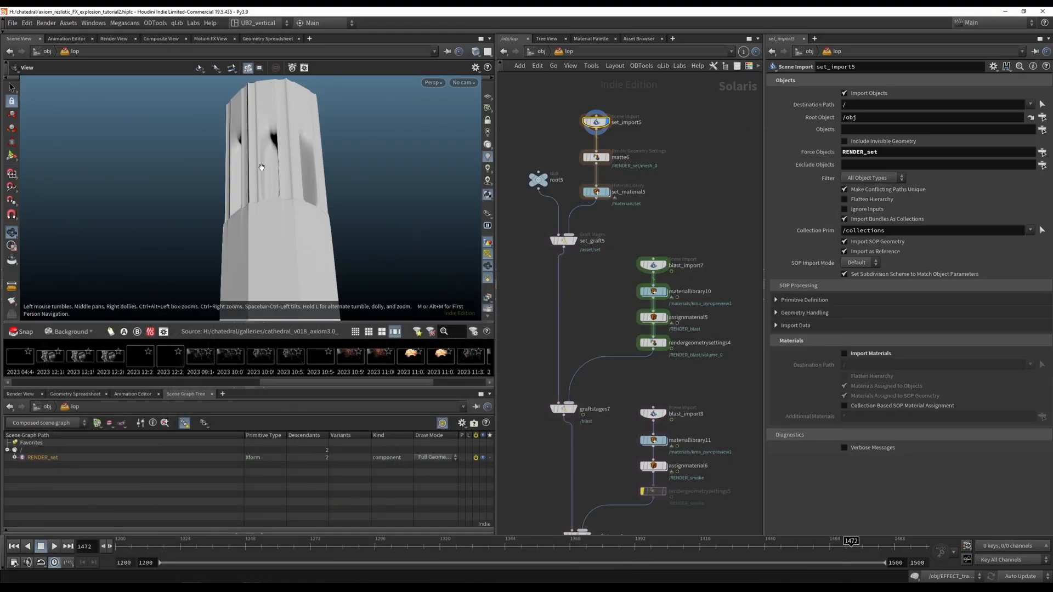
pyautogui.moveTo(556, 151)
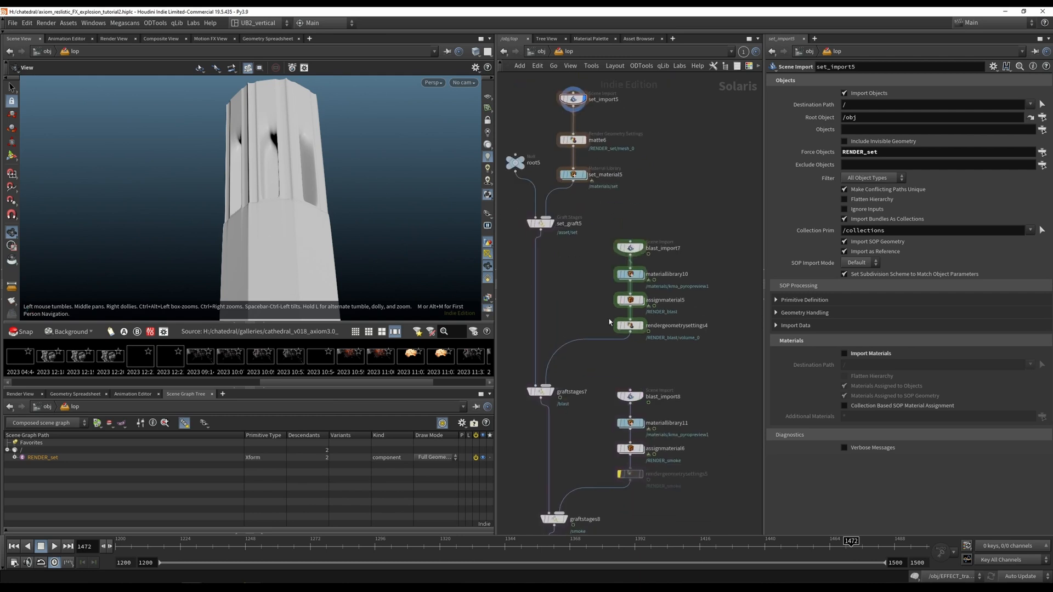
# Step: Select blast_import7 and materiallibrary10, then dive inside to kma_pyropreview1
pyautogui.click(630, 248)
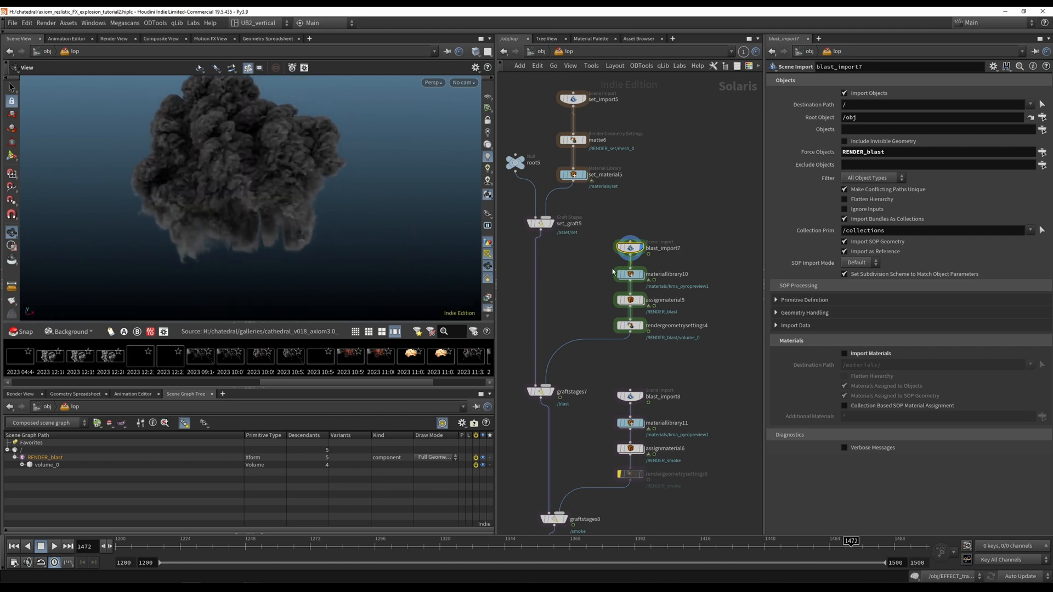
pyautogui.click(630, 273)
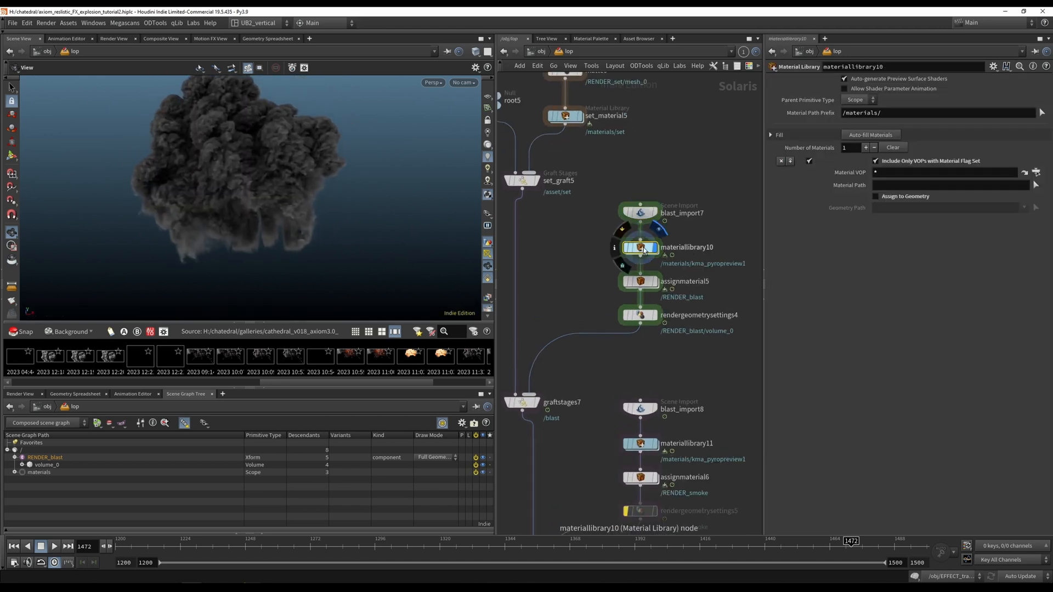
pyautogui.doubleClick(640, 247)
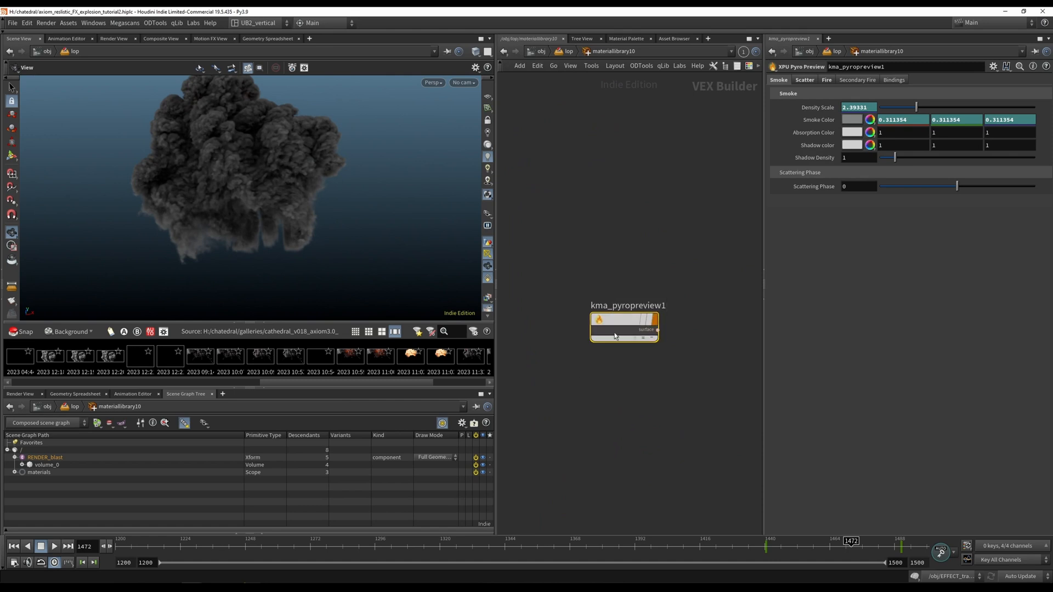
pyautogui.moveTo(623, 327); pyautogui.dragTo(619, 298)
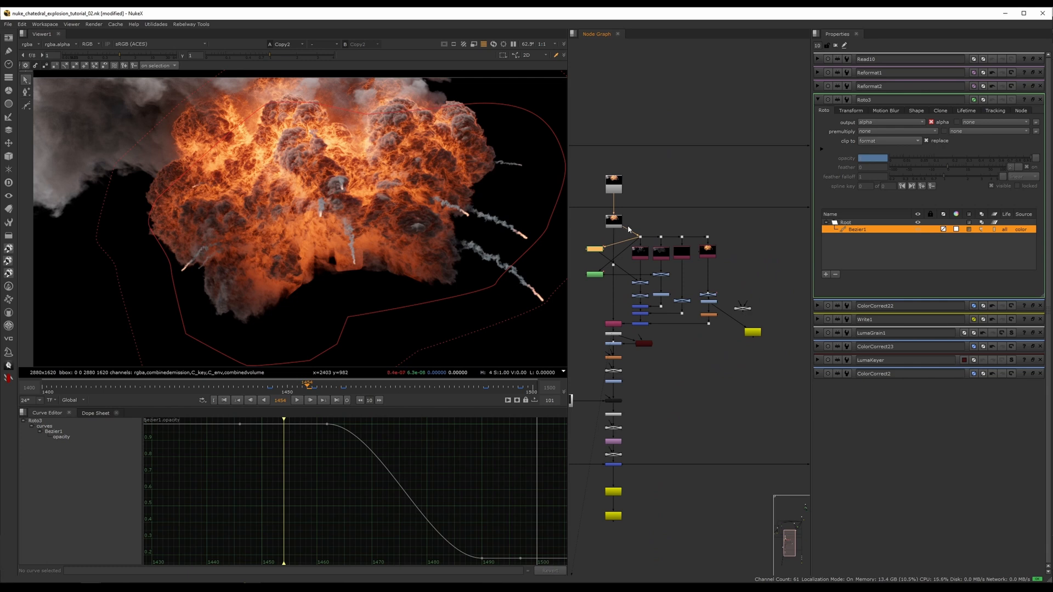
pyautogui.moveTo(573, 294)
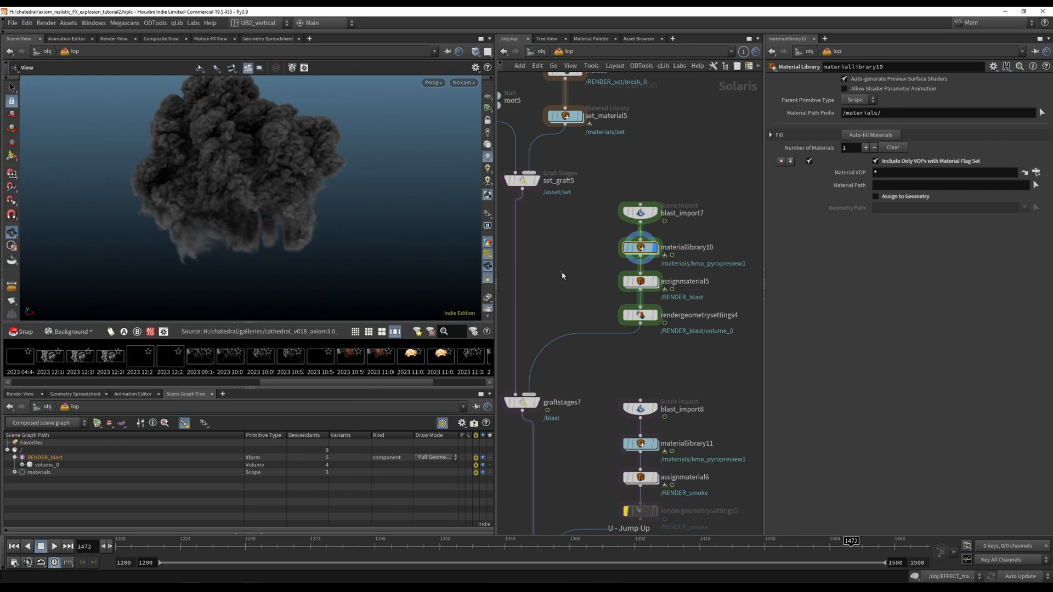
# Step: Select rendergeometrysettings4 to check the blast volume's velocity motion blur
pyautogui.click(639, 314)
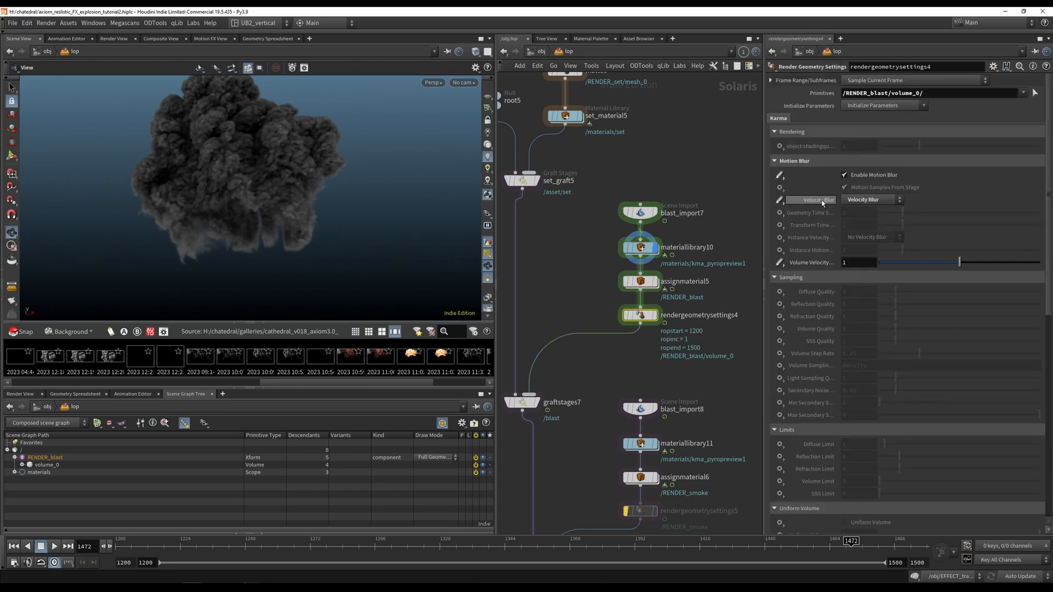
pyautogui.moveTo(734, 289)
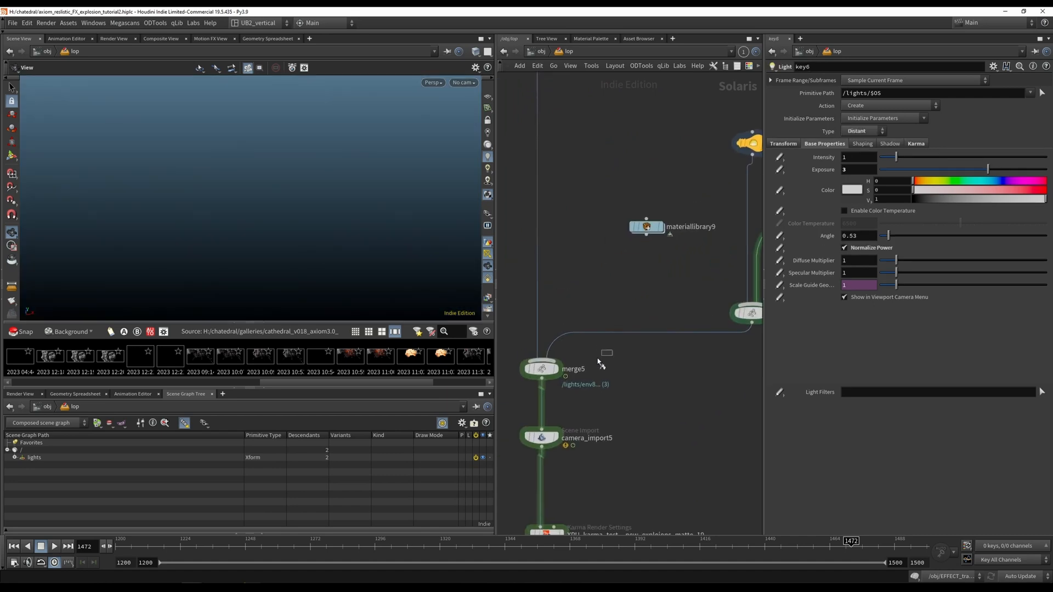
# Step: Select the XPU_karma_test Karma Render Settings node to render the full scene
pyautogui.click(560, 285)
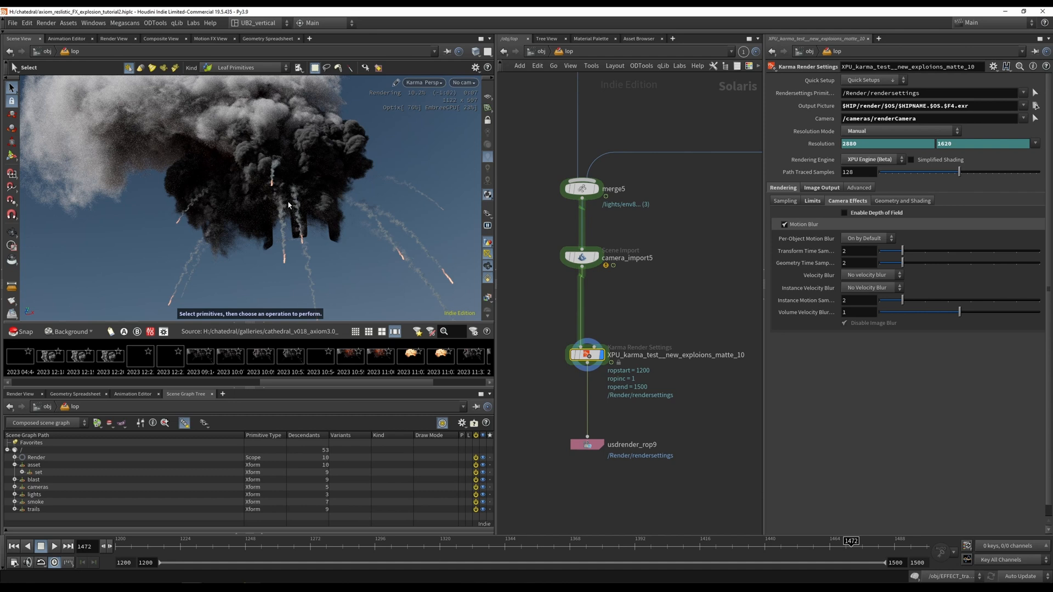
pyautogui.moveTo(314, 164)
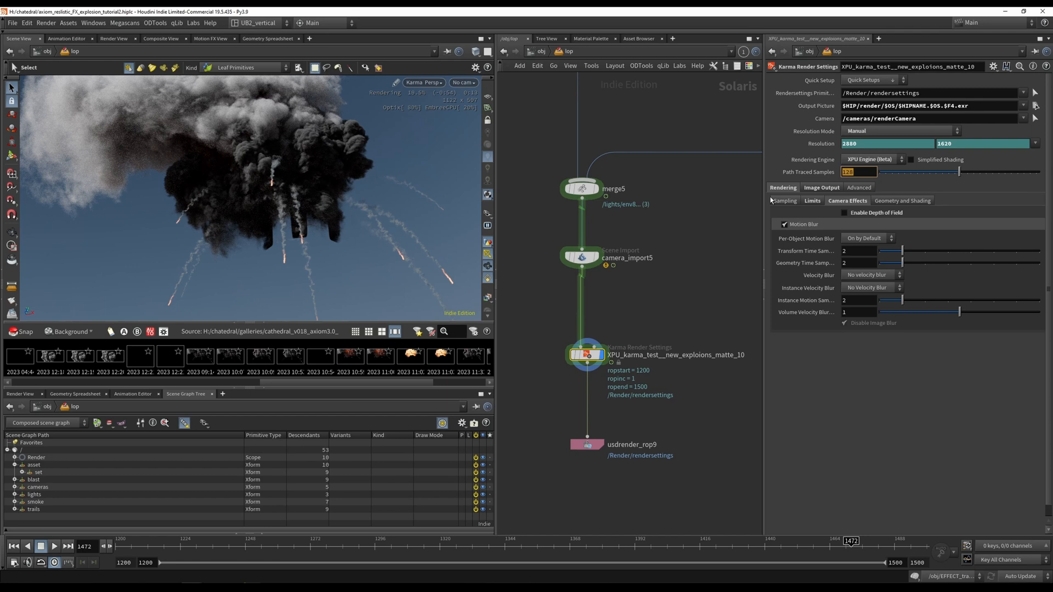
# Step: Raise Karma's path-traced samples to 264 and jump up to the obj level
pyautogui.write('25')
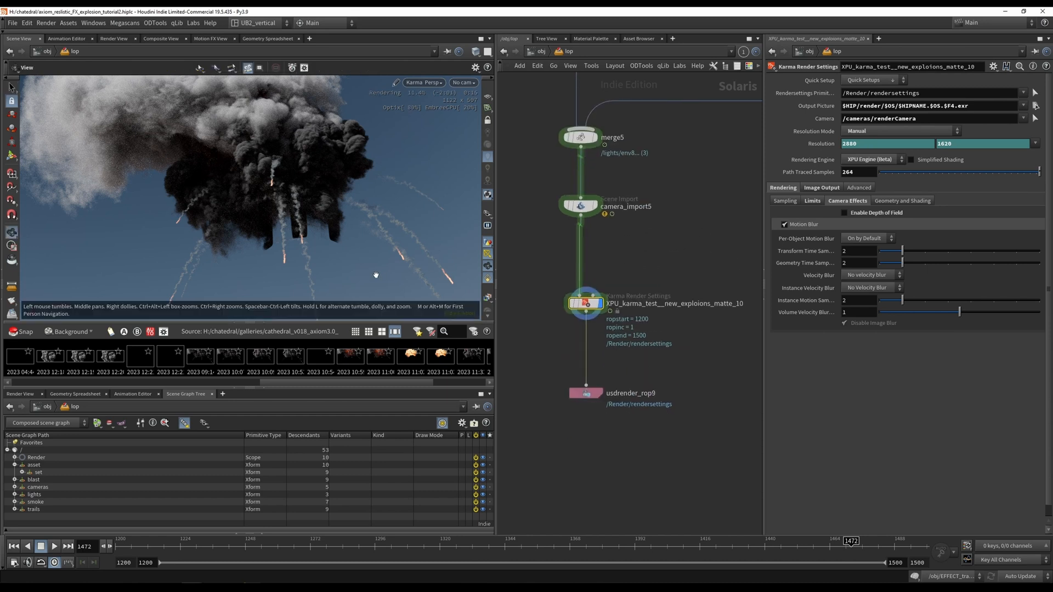
pyautogui.click(541, 51)
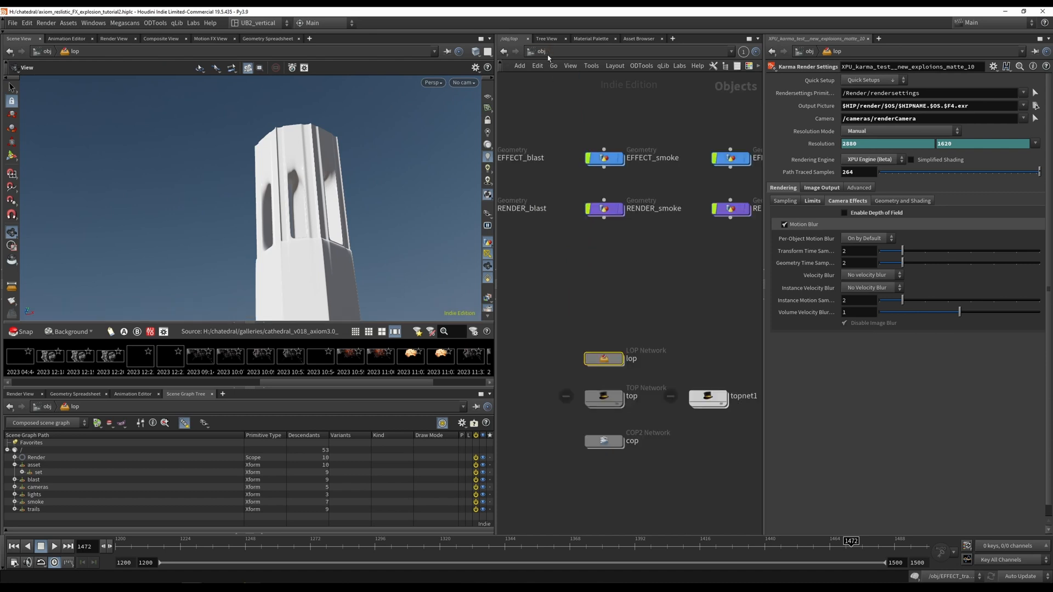
# Step: Choose img from the path bar's Other Networks menu to enter img1
pyautogui.click(541, 51)
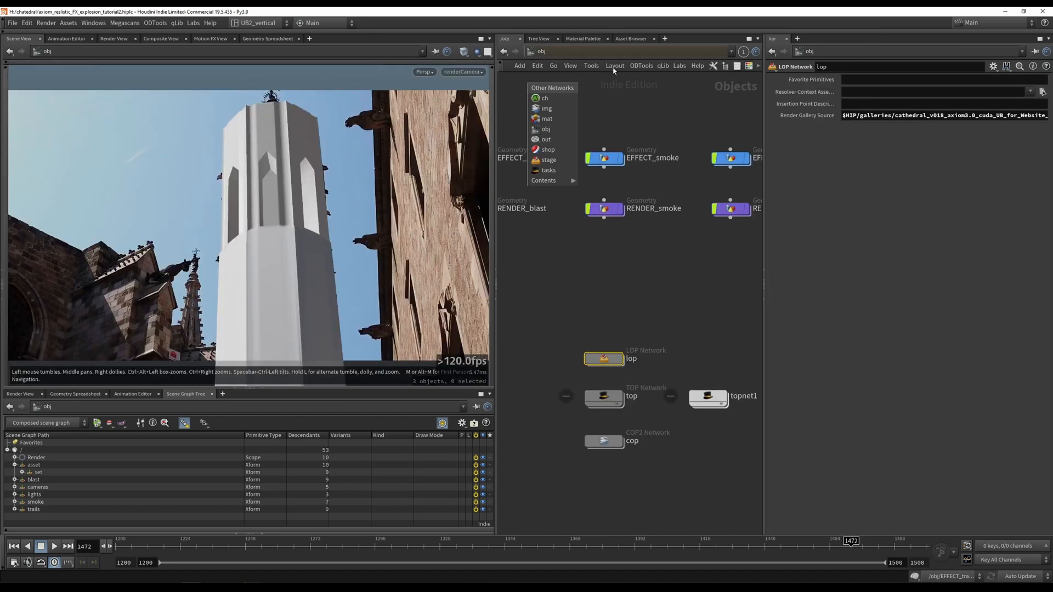
pyautogui.click(547, 108)
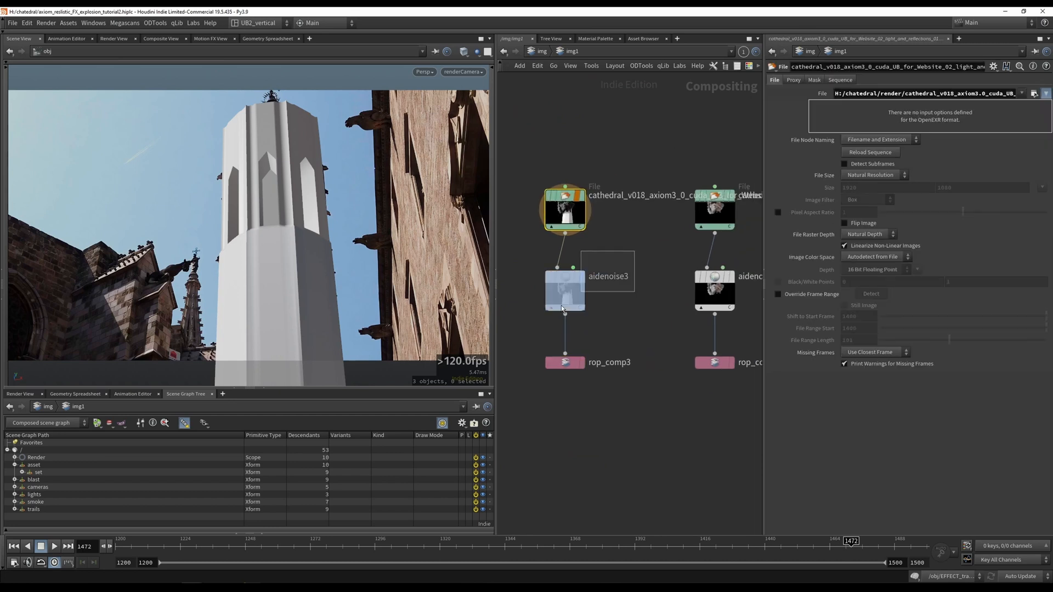
# Step: View the explosion render, then the aidenoise1 and smoke matte denoise and File results
pyautogui.click(564, 290)
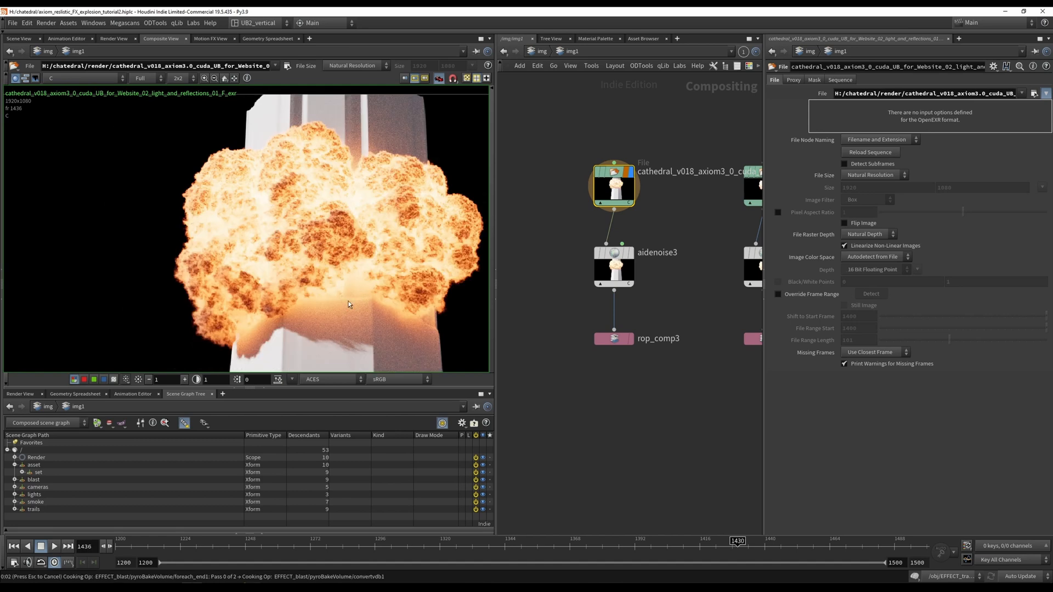
pyautogui.moveTo(383, 322)
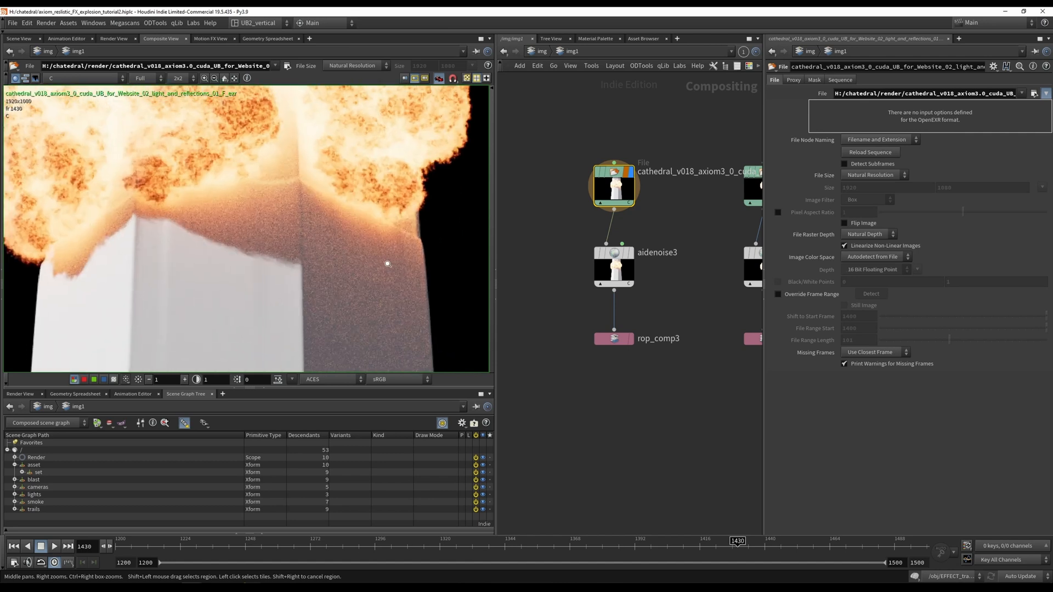
pyautogui.click(613, 266)
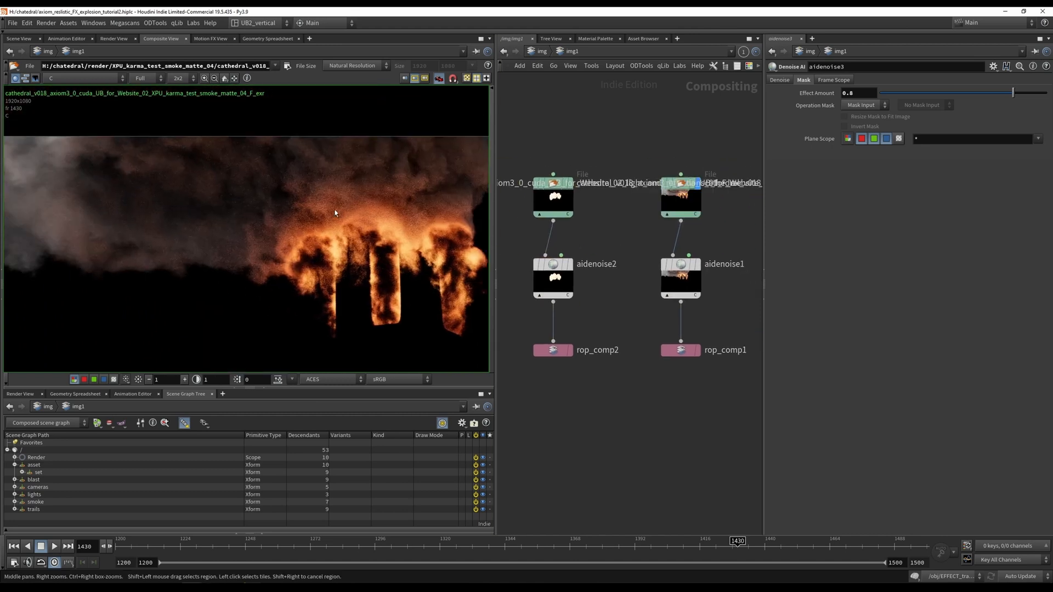
pyautogui.click(679, 263)
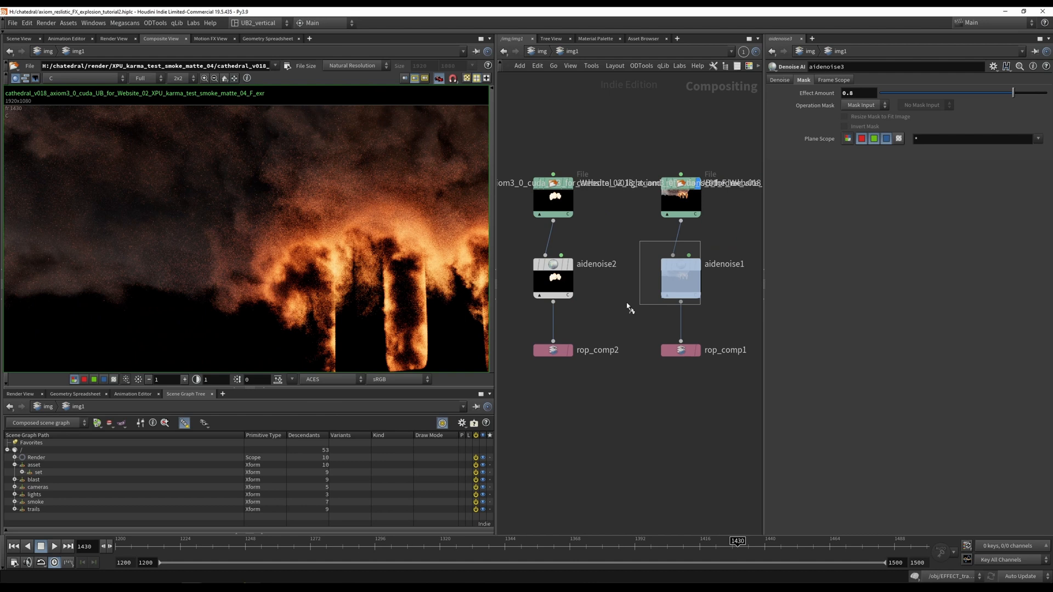
pyautogui.click(680, 278)
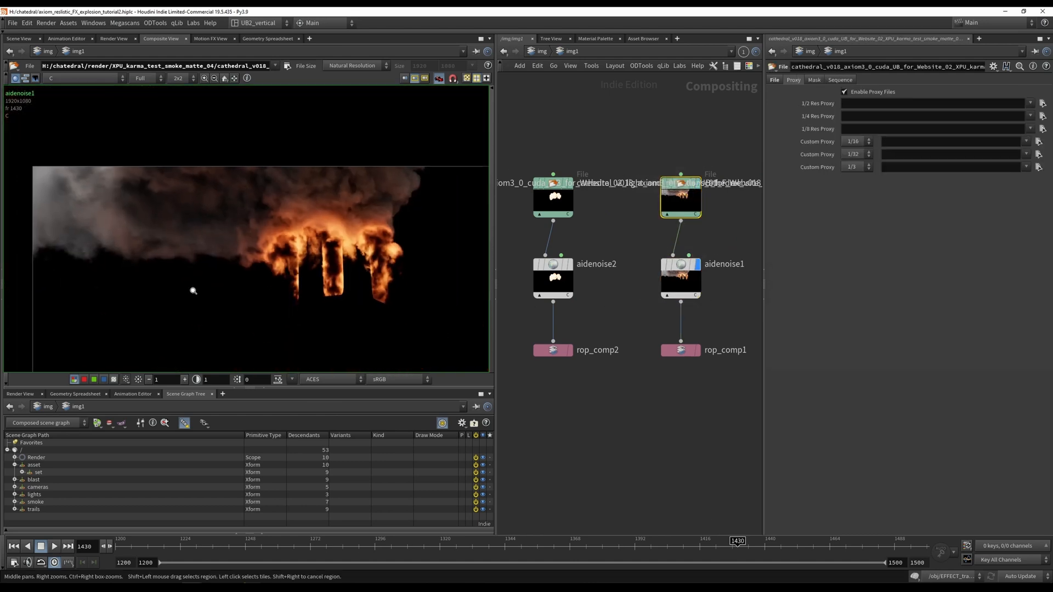
pyautogui.click(680, 278)
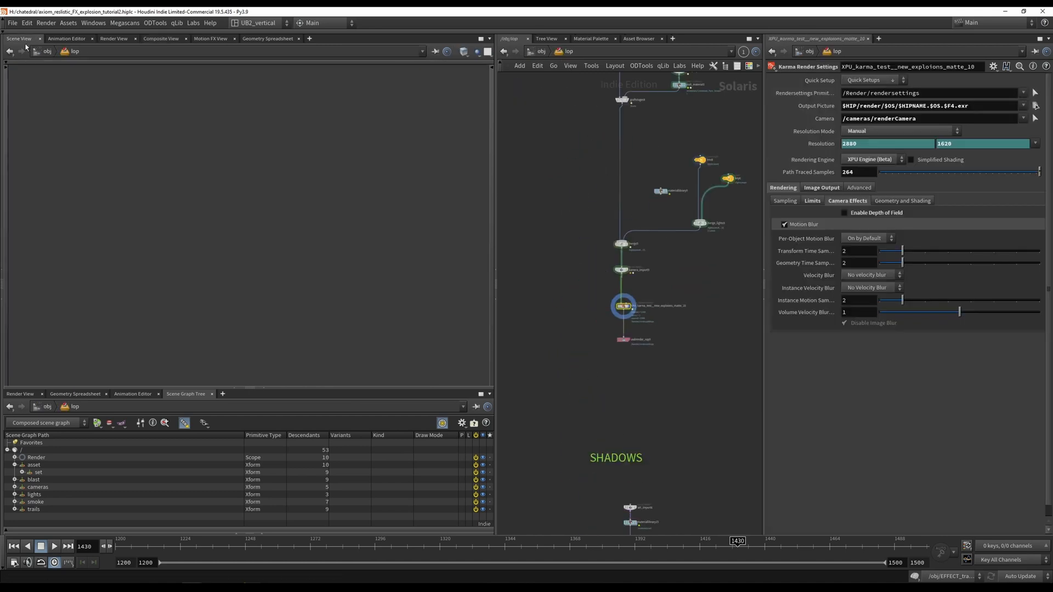
# Step: Show the Scene View viewport in the /obj/lop network
pyautogui.click(18, 38)
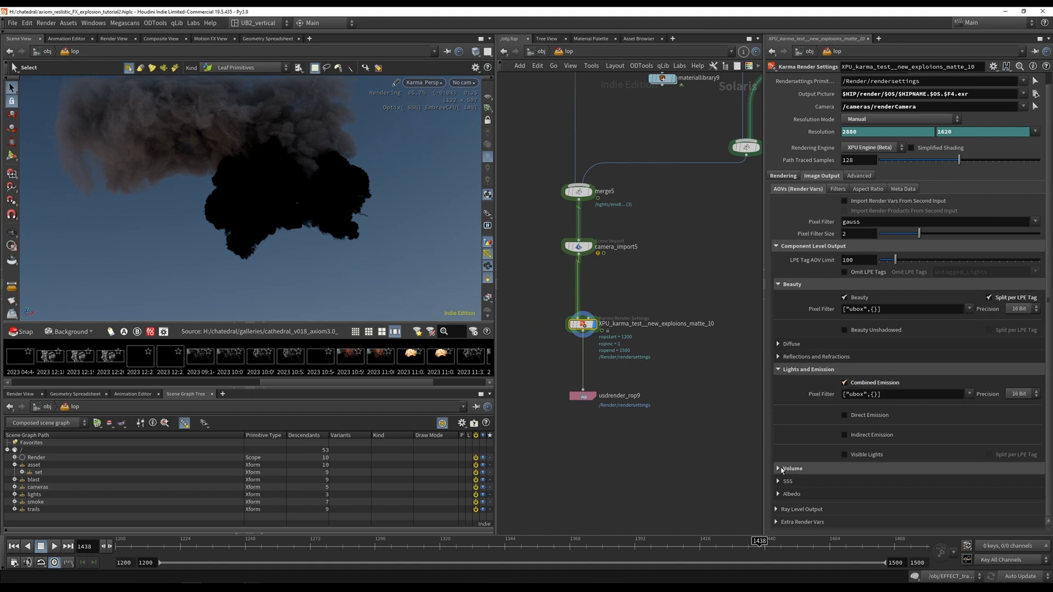
# Step: Collapse the Lights and Emission outputs and show the Rendering Limits tab, volume limit 3
pyautogui.click(779, 468)
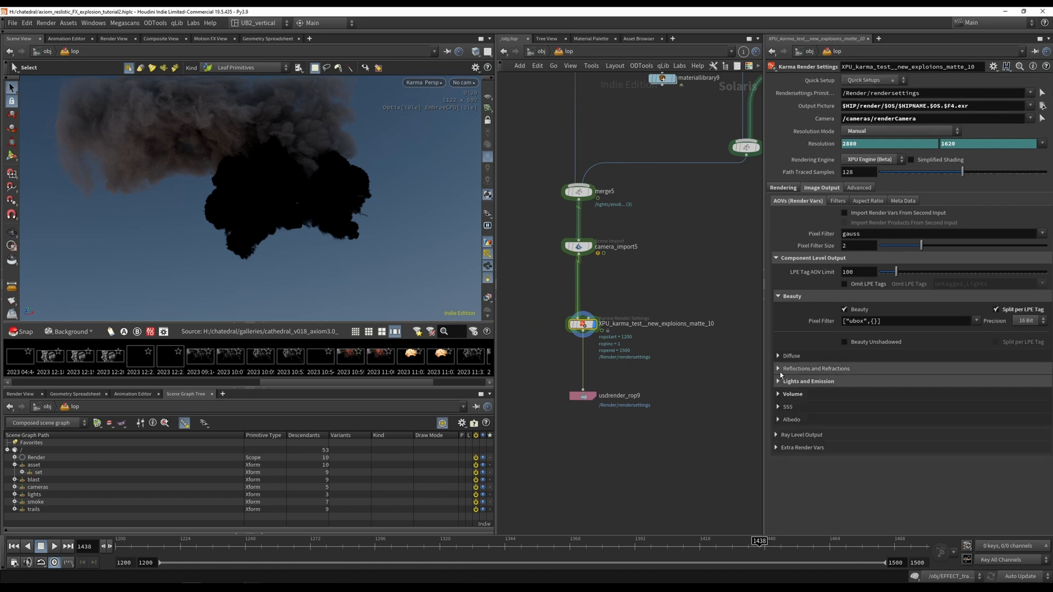
pyautogui.click(812, 200)
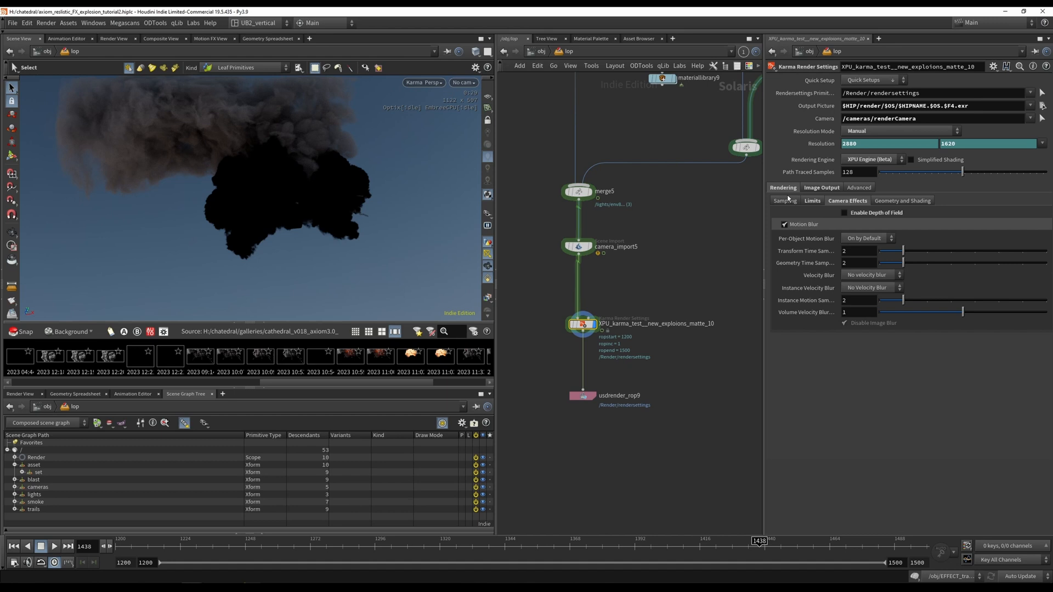
pyautogui.click(811, 200)
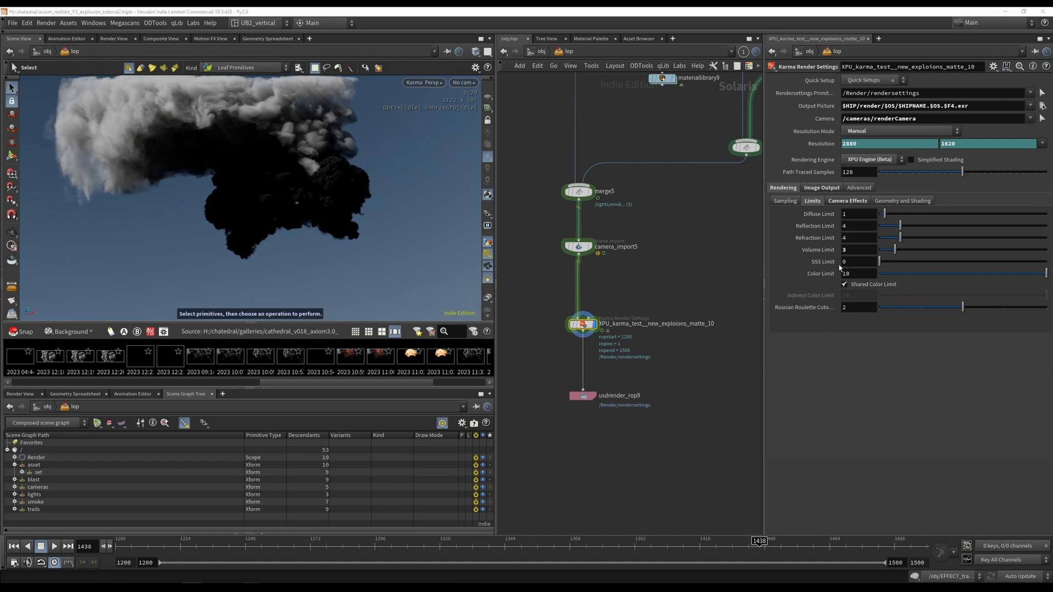
pyautogui.moveTo(177, 155)
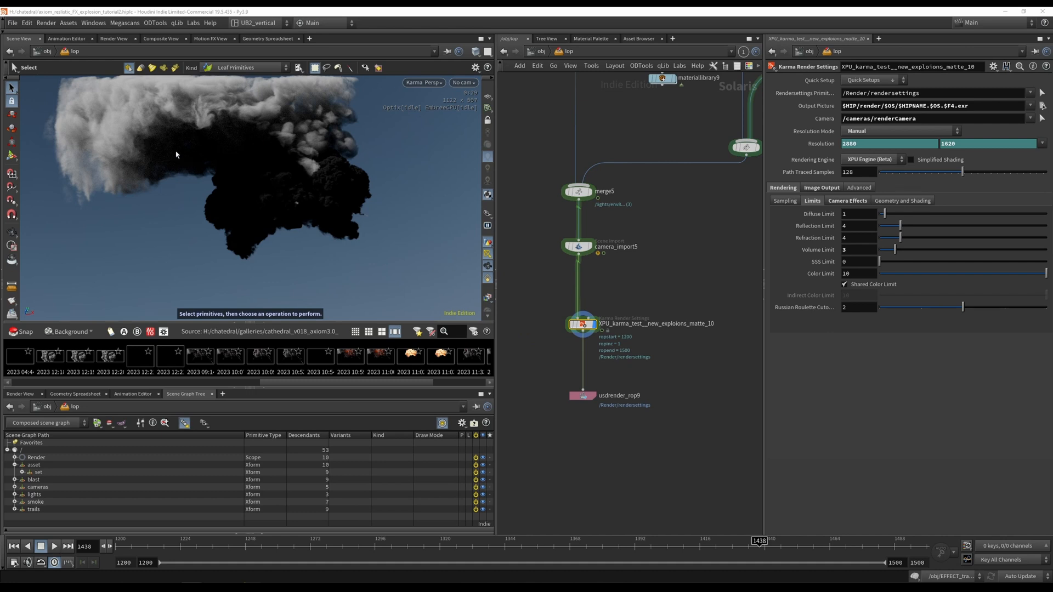
pyautogui.moveTo(796, 541)
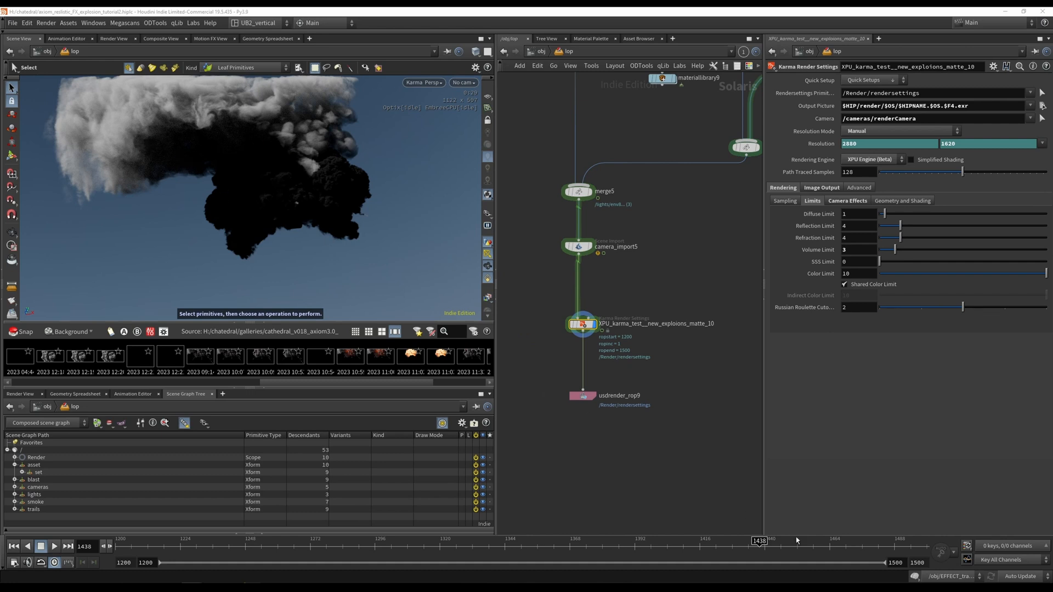
pyautogui.moveTo(493, 262)
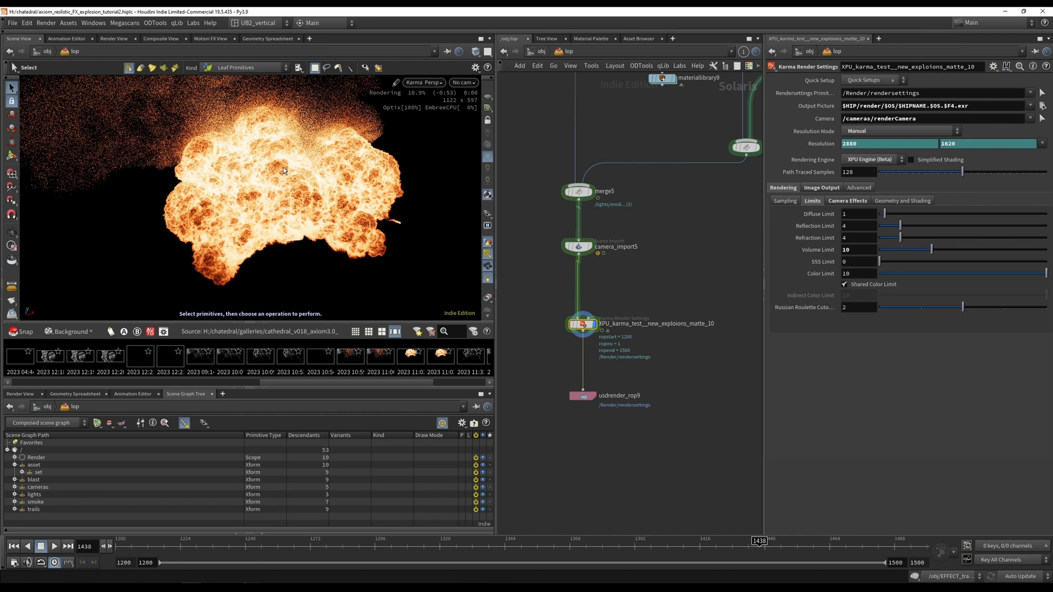
pyautogui.moveTo(269, 195)
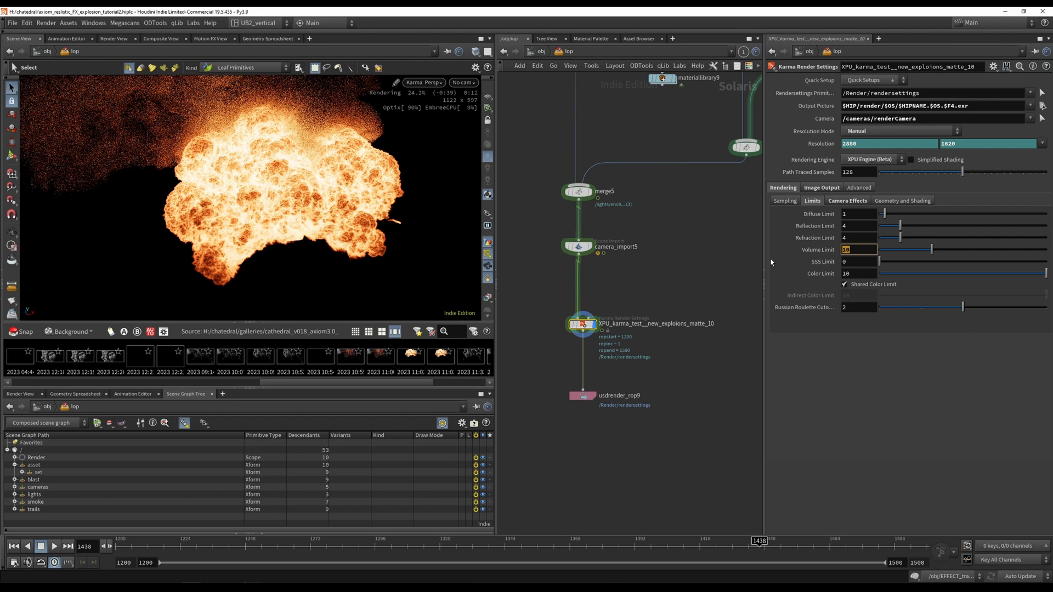
# Step: Ladder-drag the Karma Volume Limit up to 20 to brighten the smoke billows
pyautogui.moveTo(933, 249); pyautogui.dragTo(963, 249)
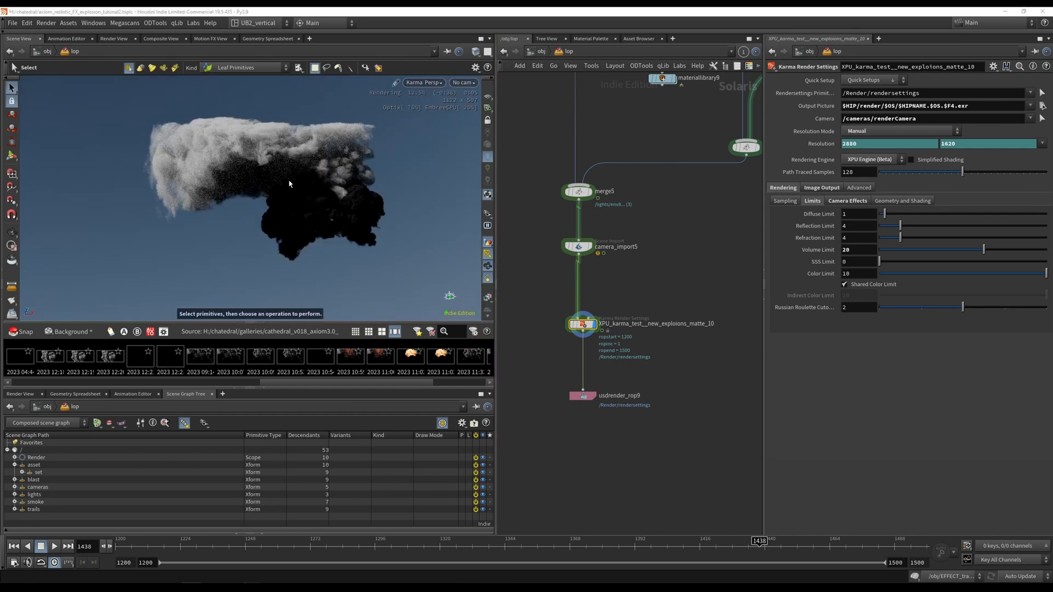
pyautogui.moveTo(215, 166)
pyautogui.write('3')
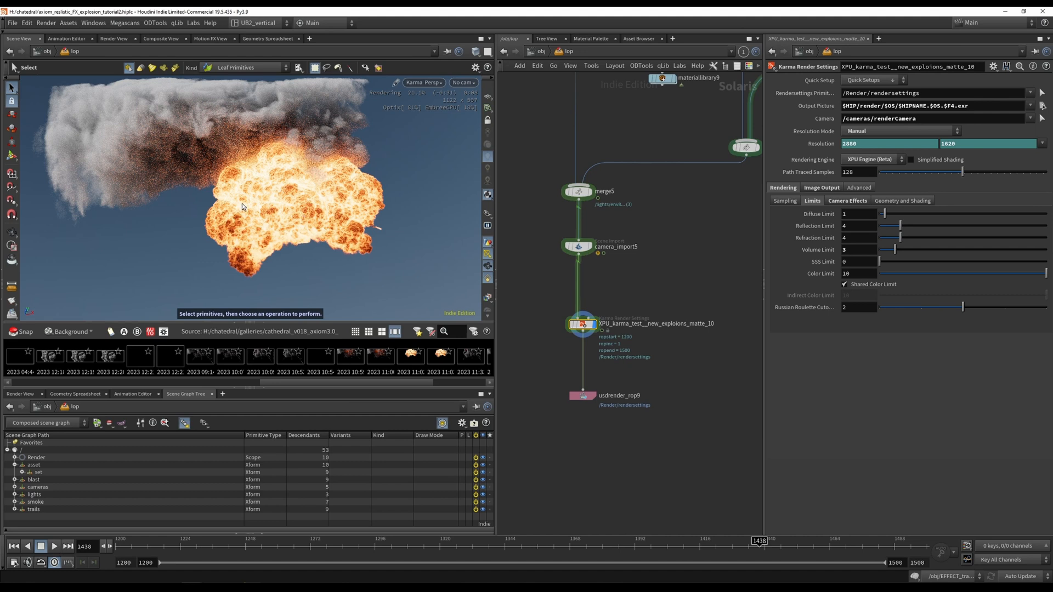
pyautogui.moveTo(291, 111)
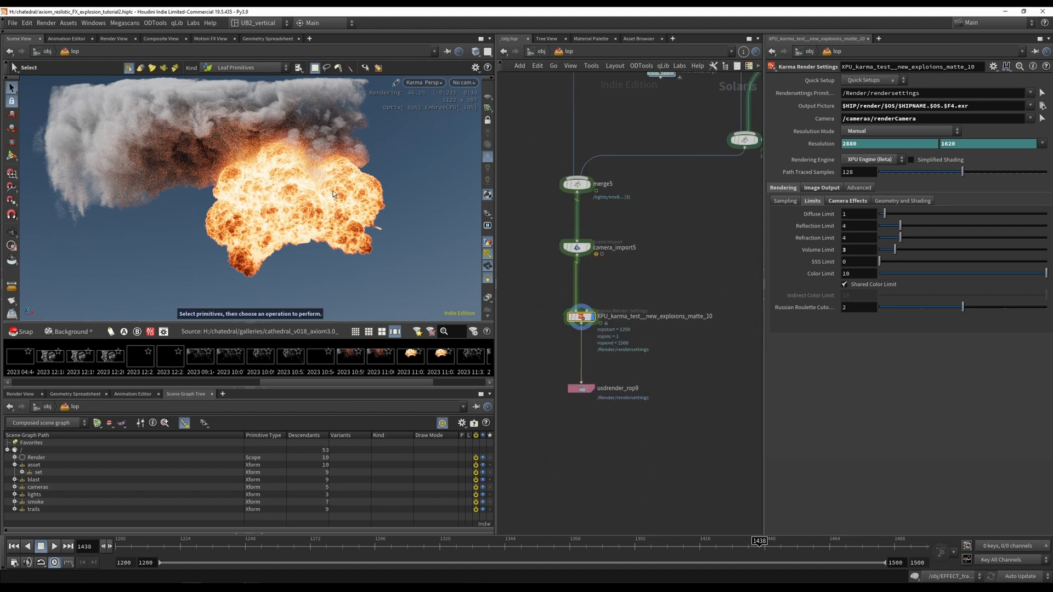
pyautogui.moveTo(285, 165)
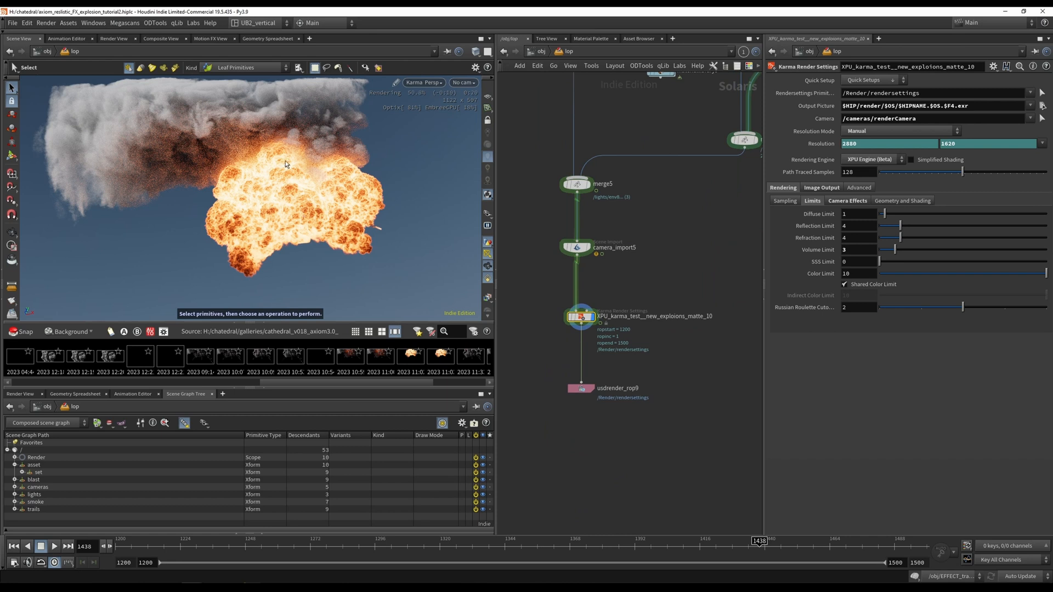
pyautogui.moveTo(267, 203)
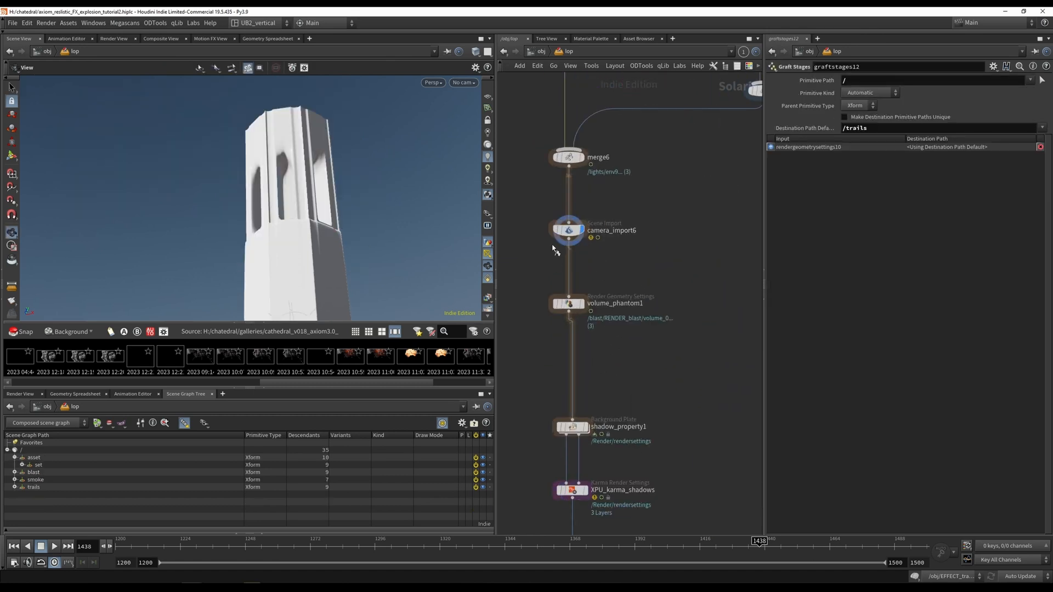
# Step: Inspect camera_import6 and volume_phantom1, switch the viewport renderer to Karma, and select Background Plate
pyautogui.click(568, 230)
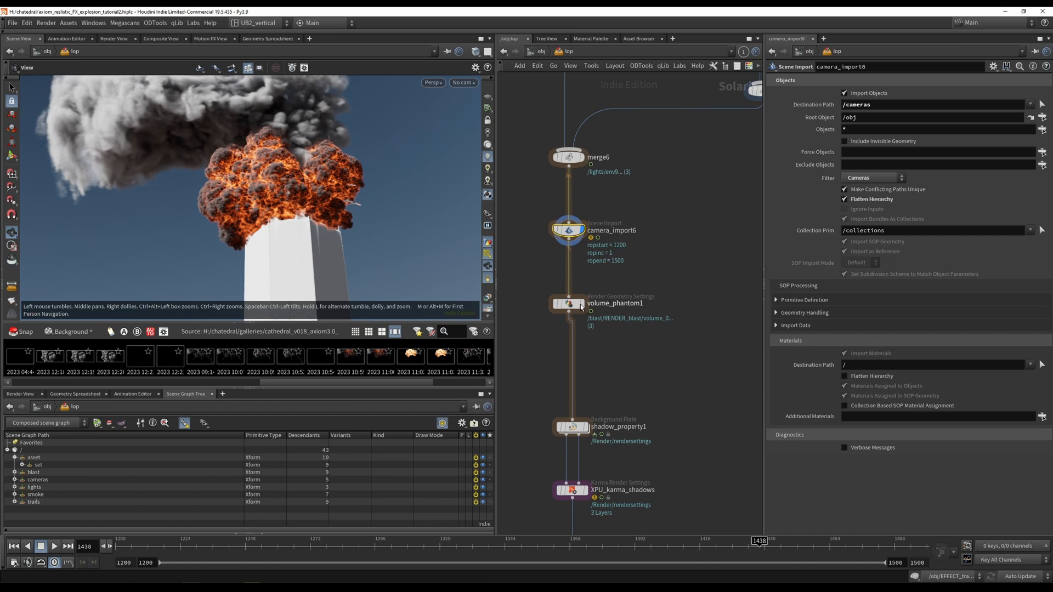
pyautogui.click(569, 303)
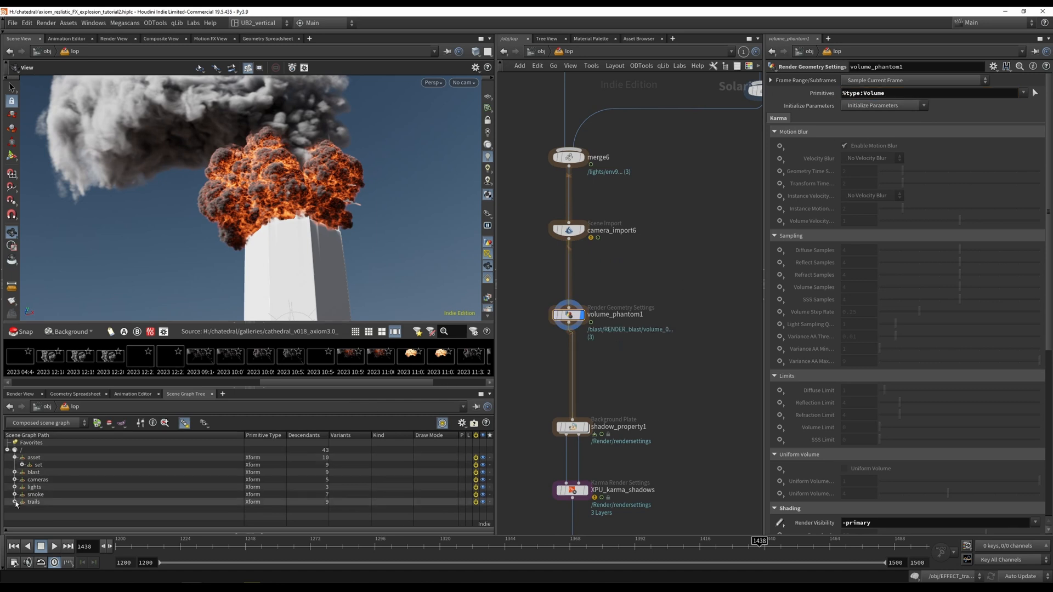
pyautogui.click(23, 494)
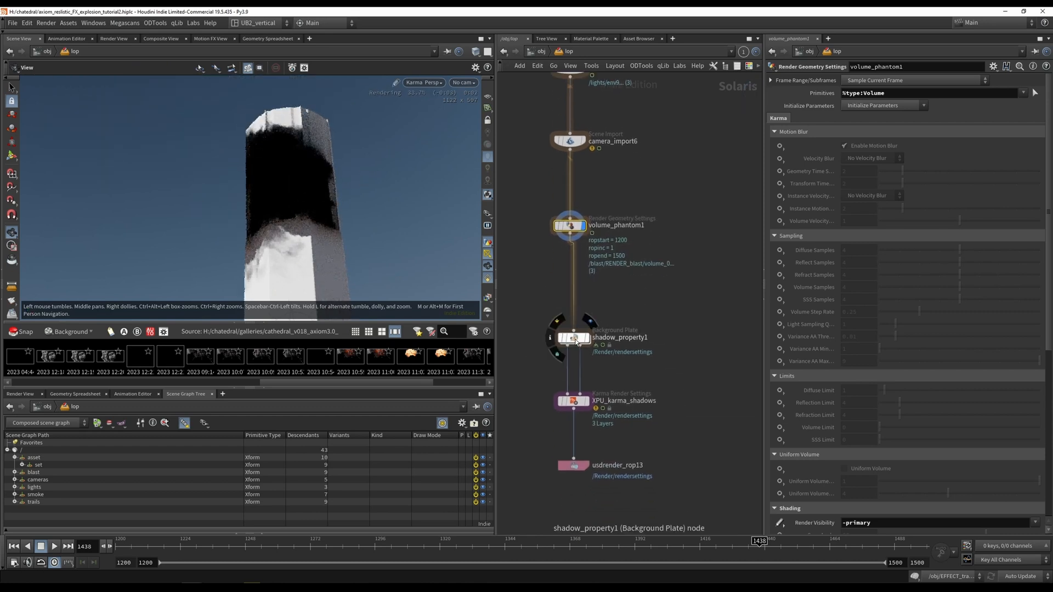
pyautogui.click(566, 339)
pyautogui.write('ba')
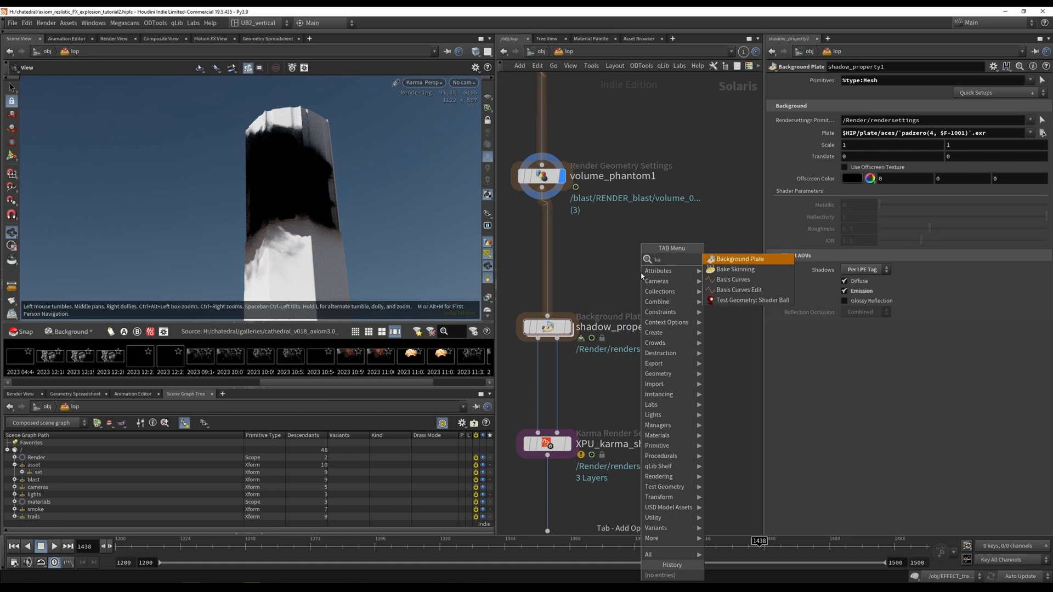
# Step: Review XPU_karma_shadows Rendering and AOV settings, then display shadow_property1's background plate
pyautogui.click(739, 258)
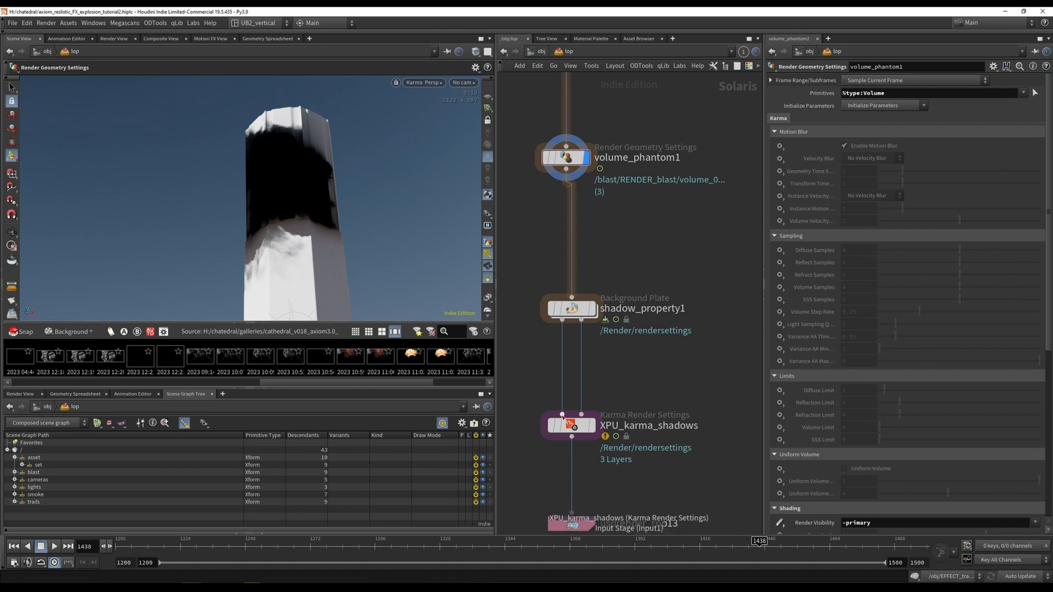
pyautogui.click(571, 426)
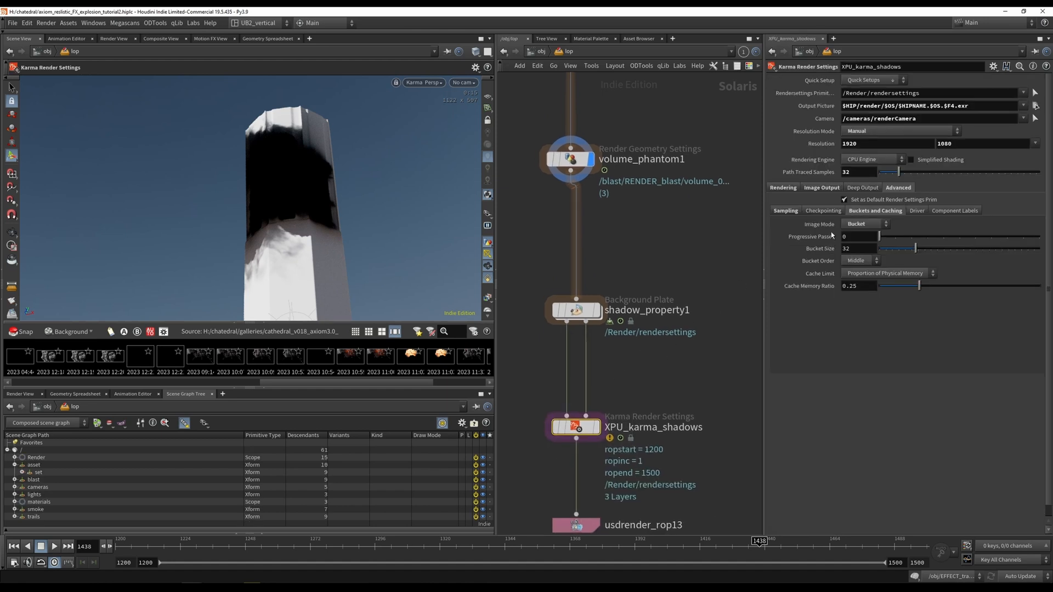
pyautogui.click(820, 188)
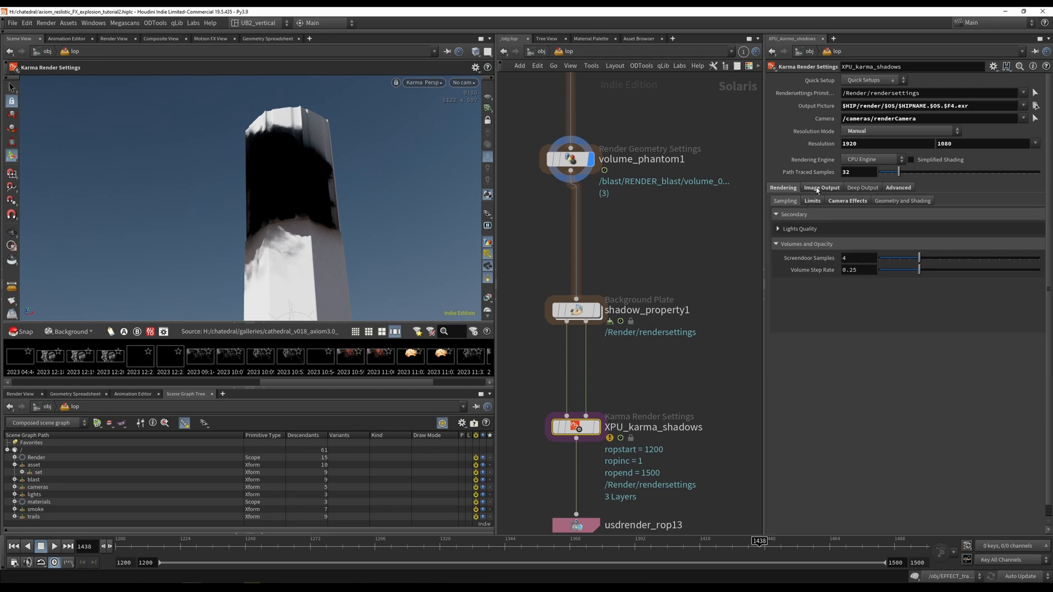
pyautogui.click(821, 188)
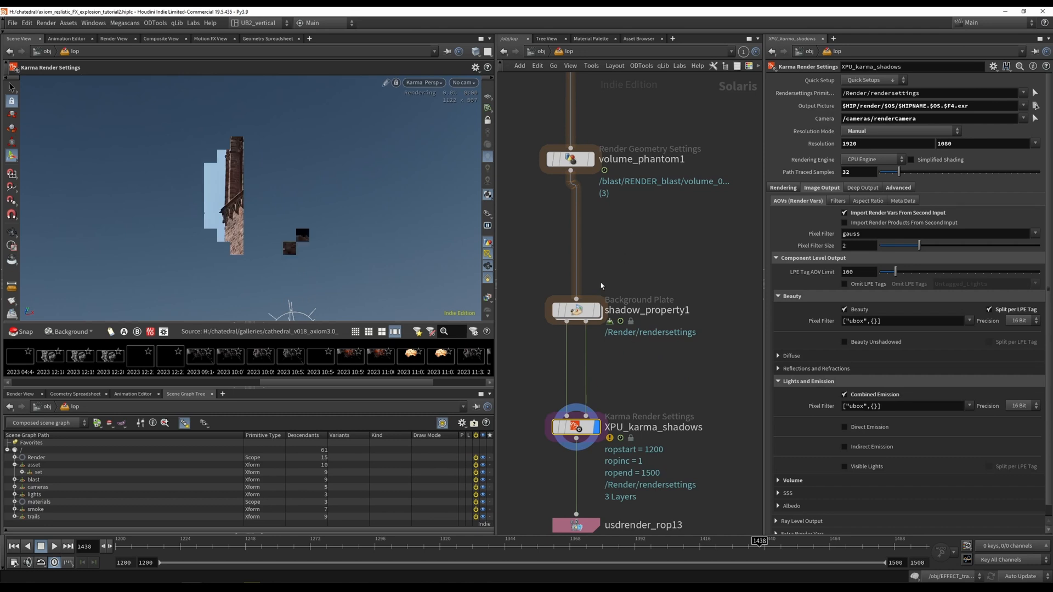
pyautogui.click(575, 310)
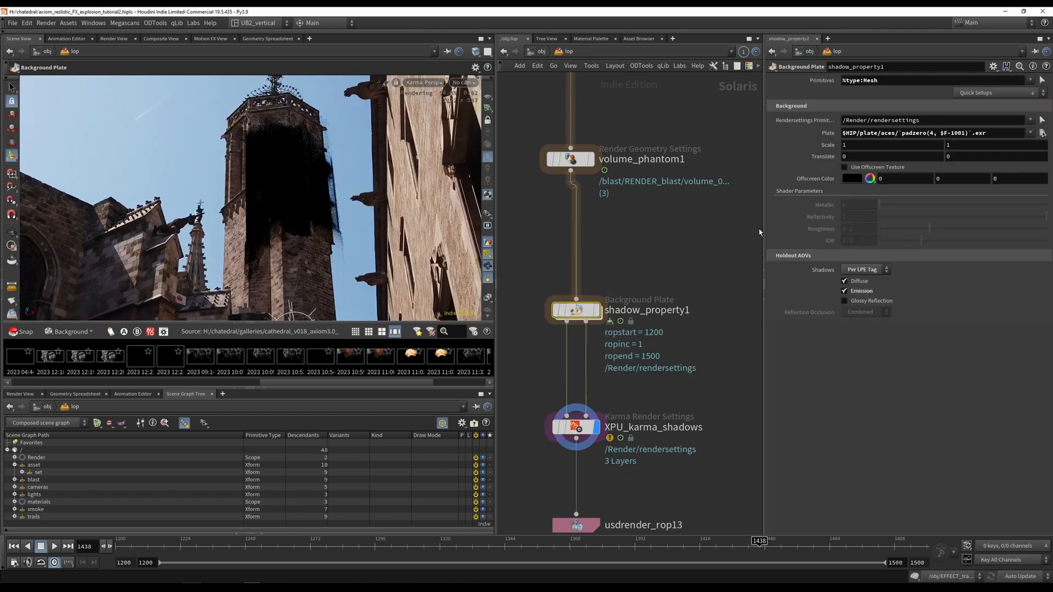
# Step: Preview the holdout_shadow_key render output, then switch back to the beauty image
pyautogui.click(933, 132)
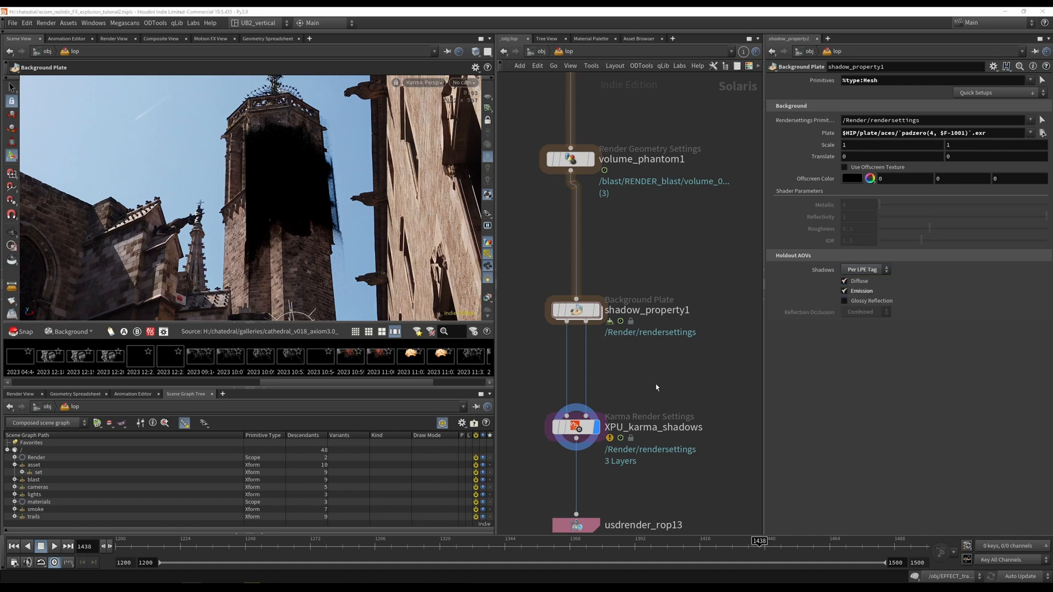
pyautogui.click(574, 427)
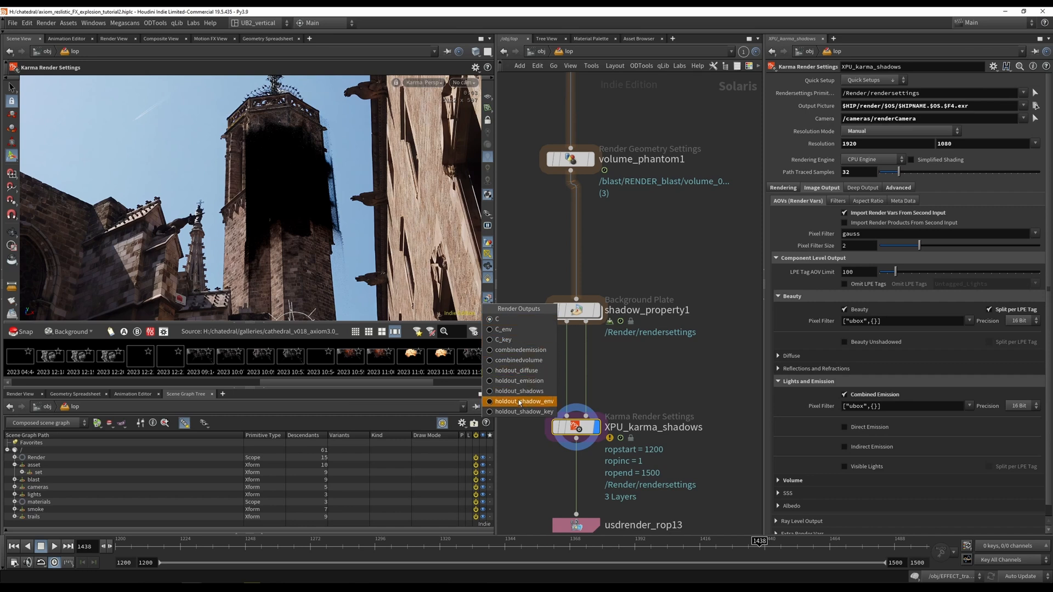
pyautogui.click(522, 411)
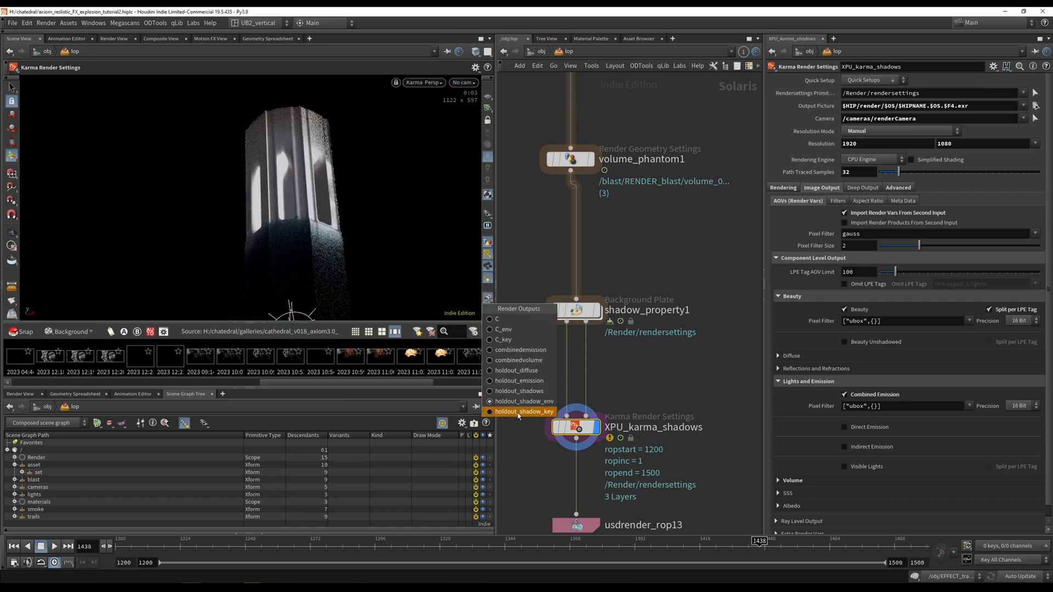
pyautogui.click(524, 410)
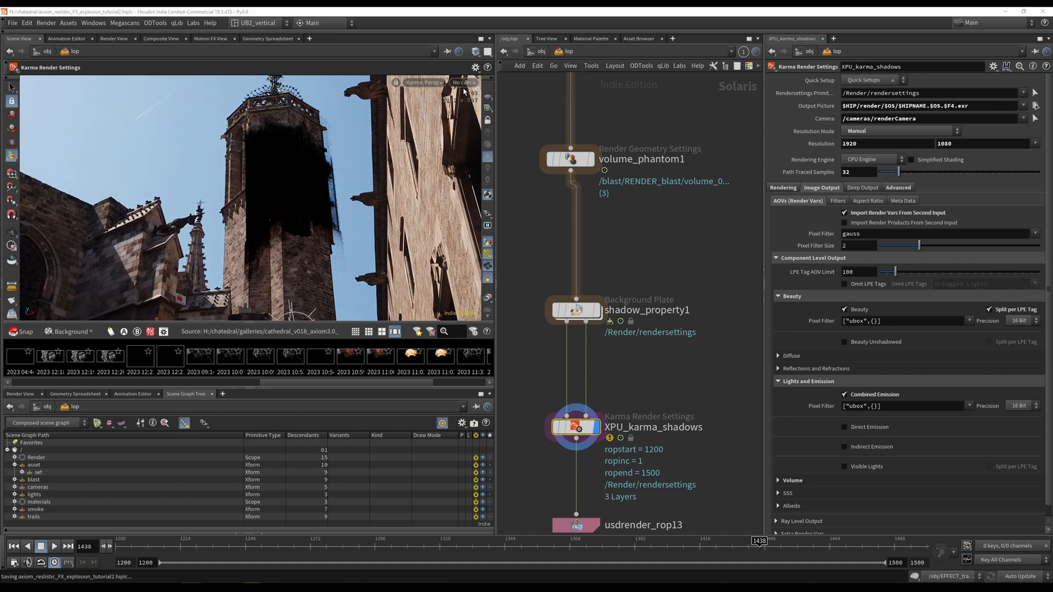
pyautogui.moveTo(215, 461)
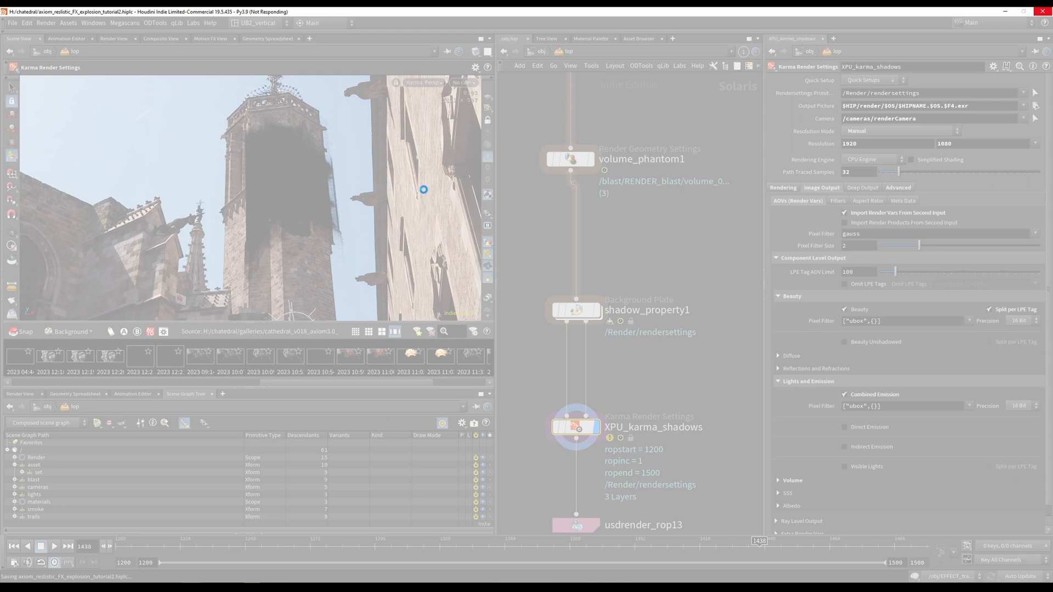
pyautogui.moveTo(408, 233)
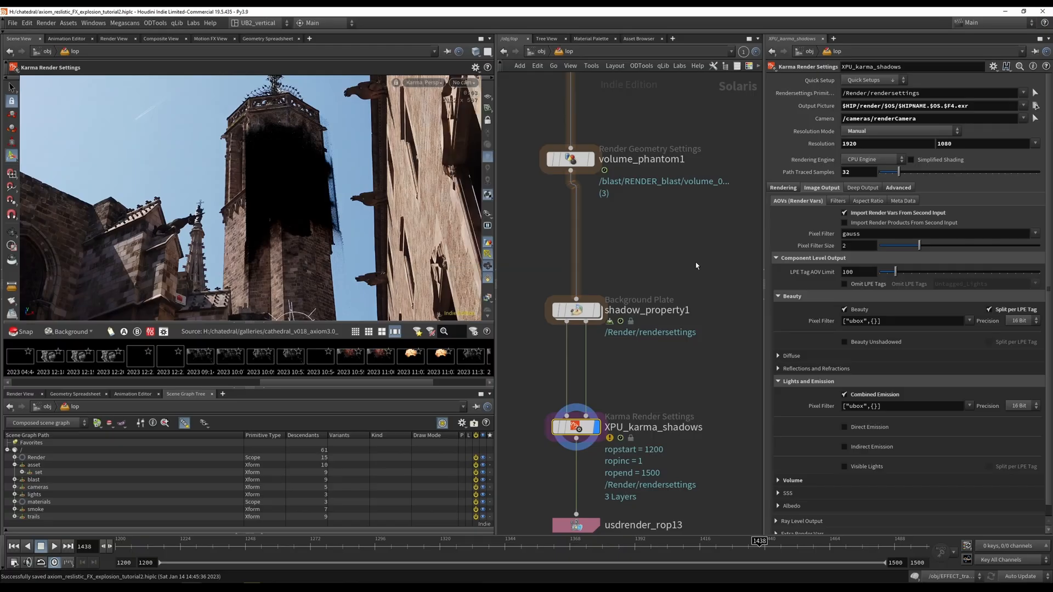
# Step: Save the .hiplc scene, then list the viewport's available cameras
pyautogui.click(461, 81)
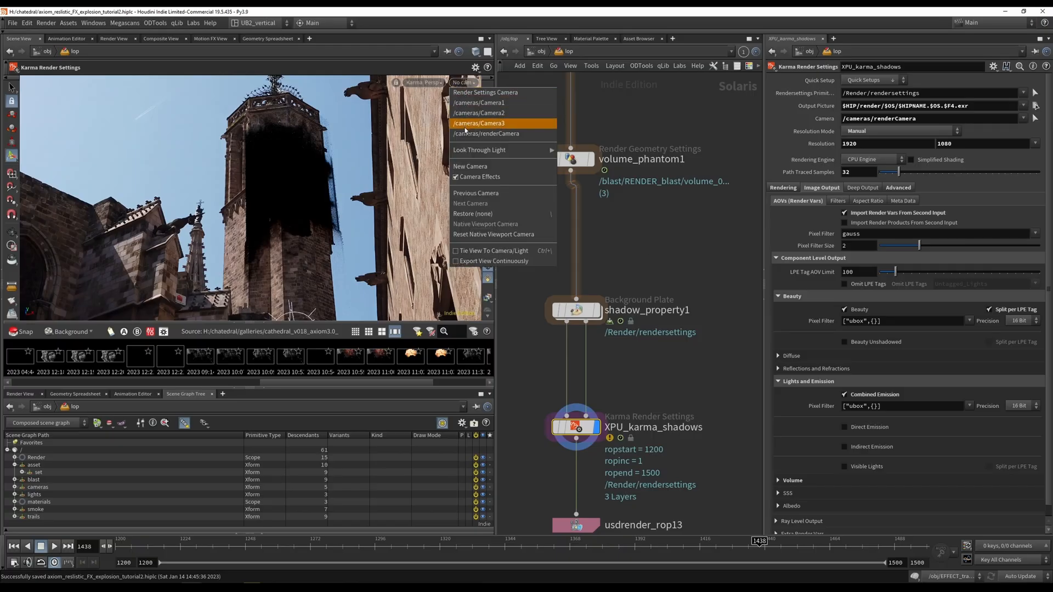
# Step: Render the Karma preview through a different scene camera to reframe the tower
pyautogui.click(485, 132)
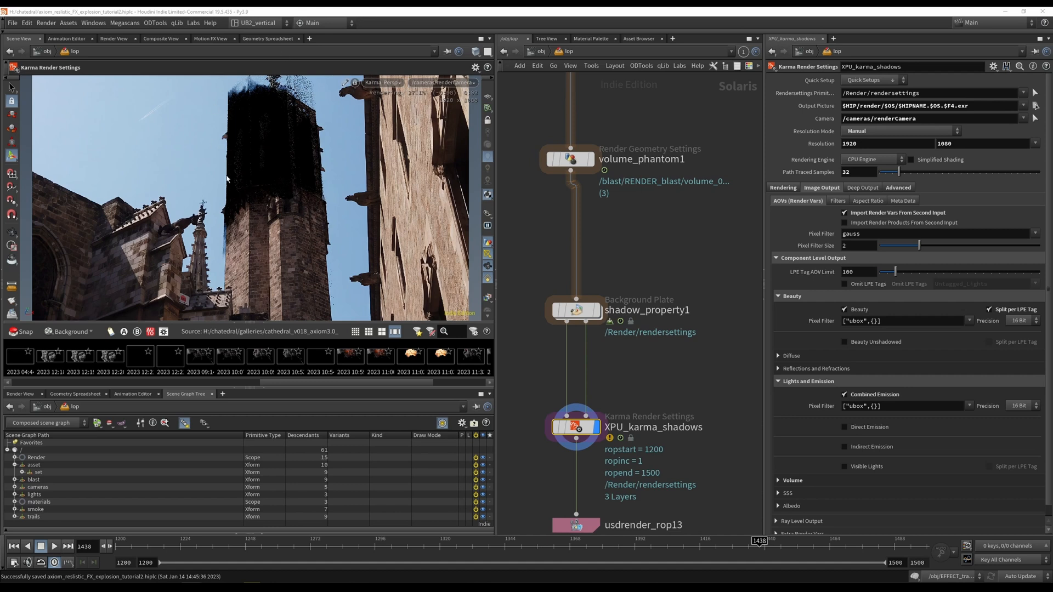
pyautogui.moveTo(306, 195)
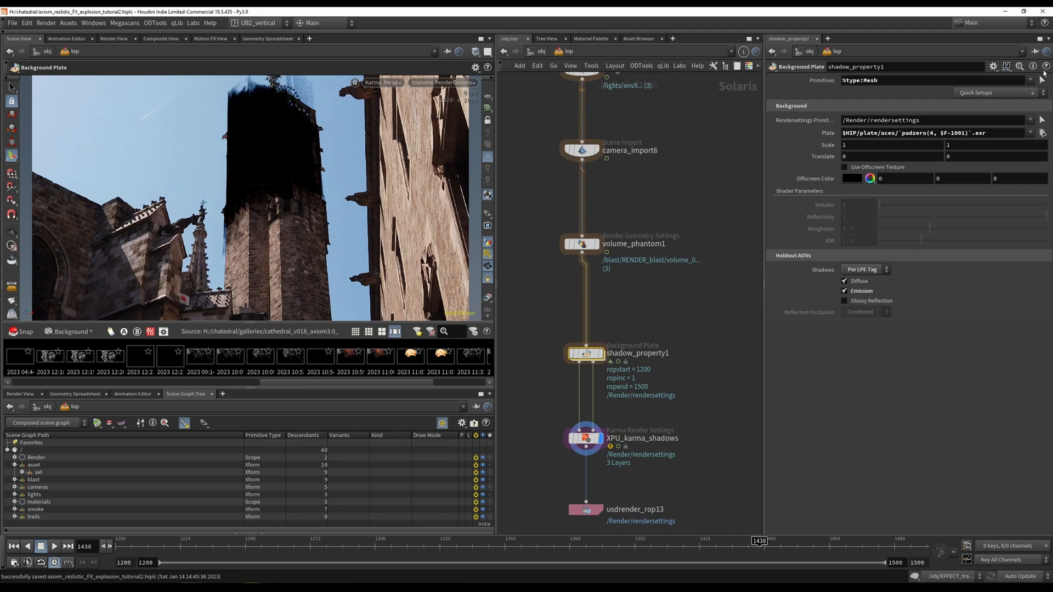
pyautogui.moveTo(616, 222)
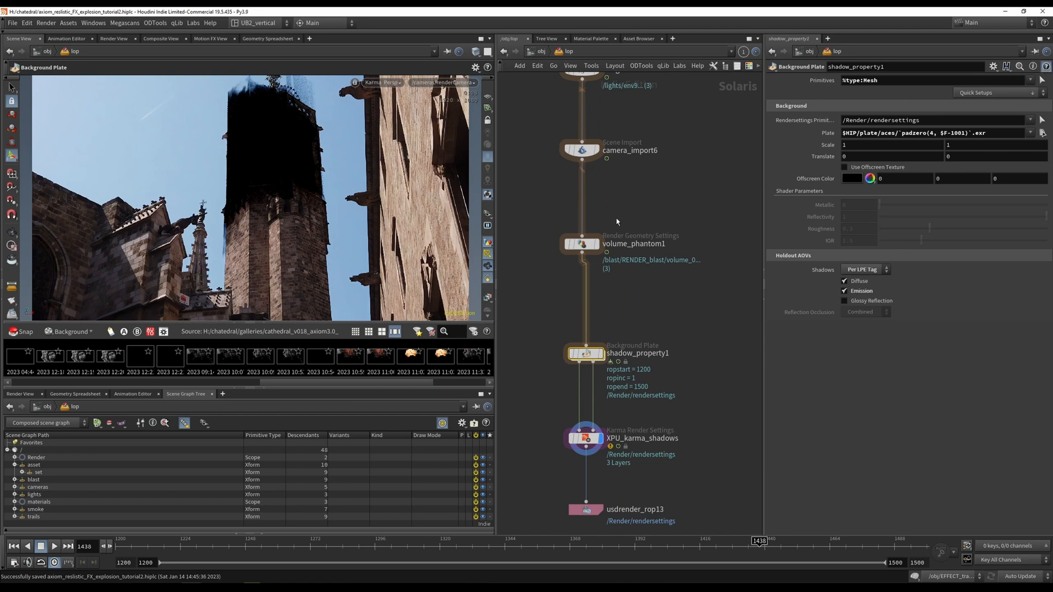
pyautogui.moveTo(621, 369)
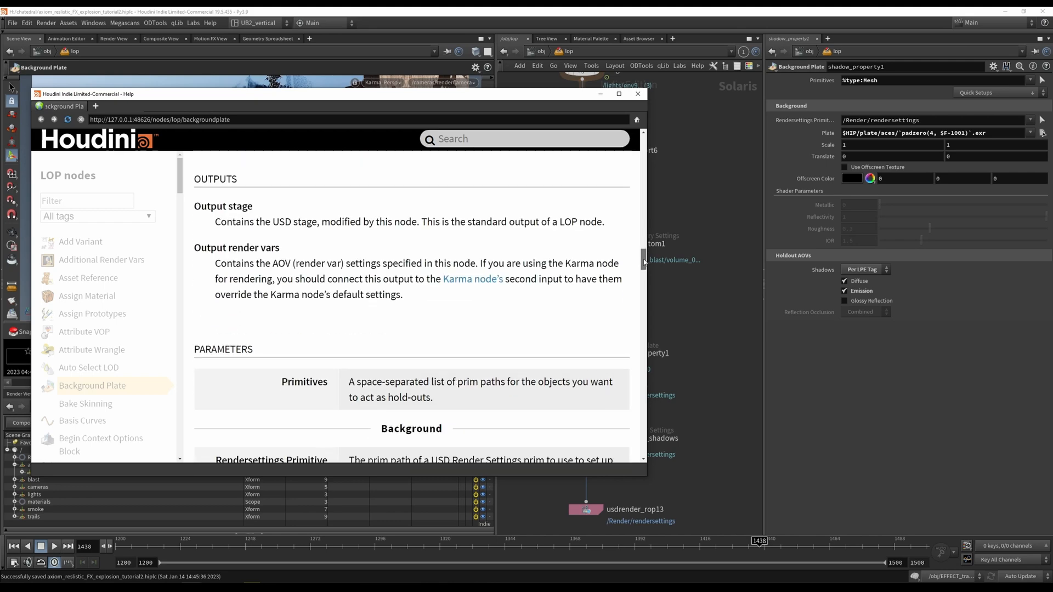
# Step: Scroll the Background Plate help page to read its Karma wiring steps
pyautogui.scroll(-3)
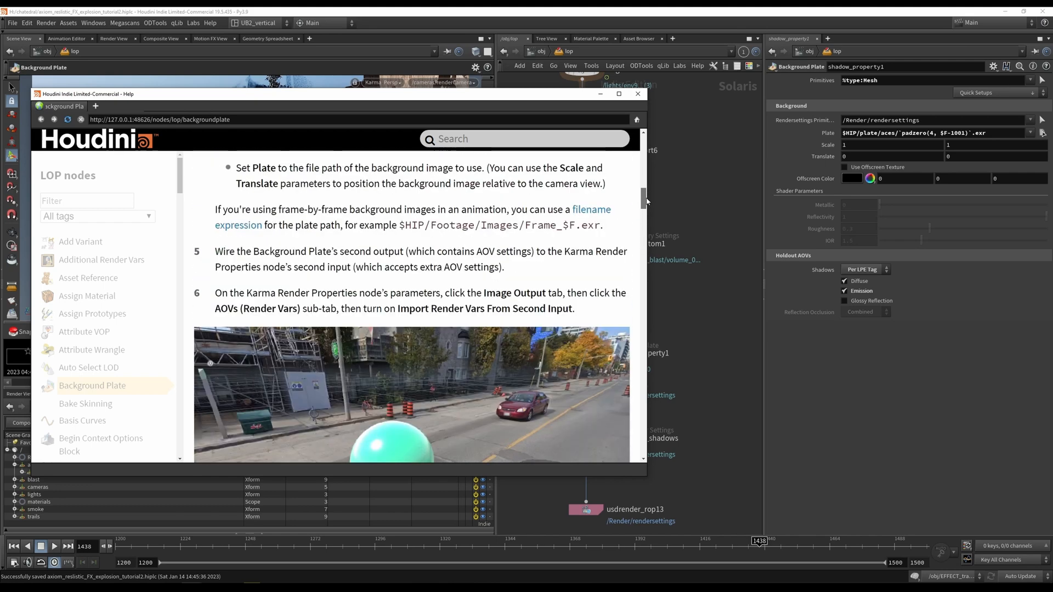